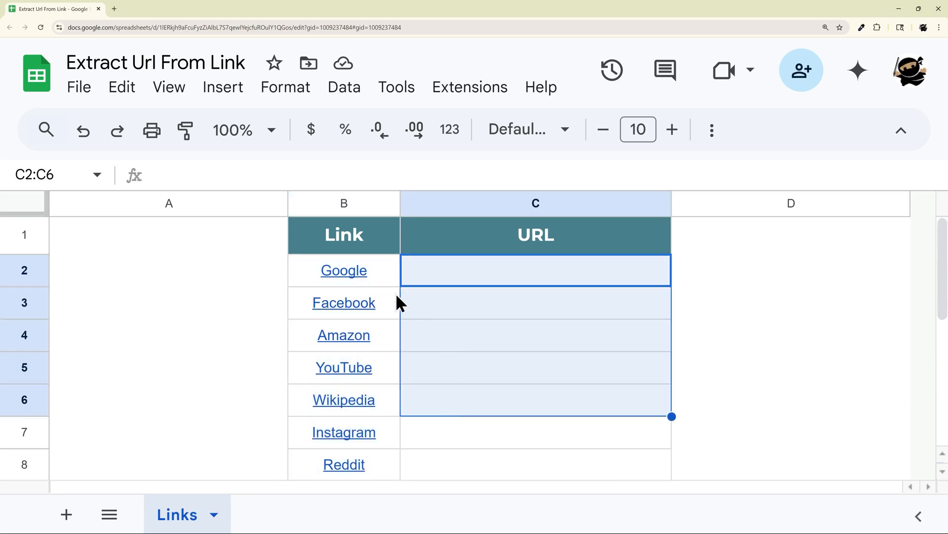
Select the first URL cell, then create a bound Apps Script project titled Script
{"action": "left_click", "coordinate": [534, 270]}
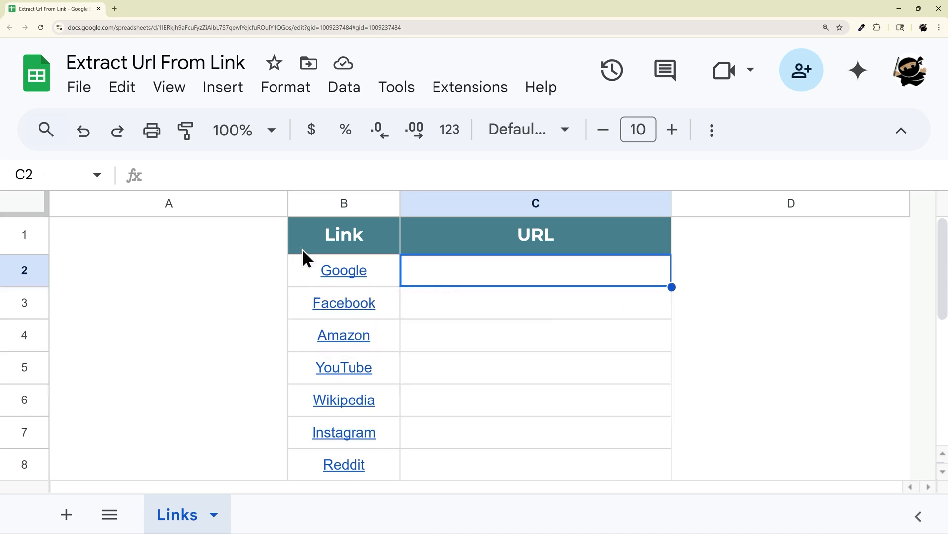
{"action": "mouse_move", "coordinate": [343, 270]}
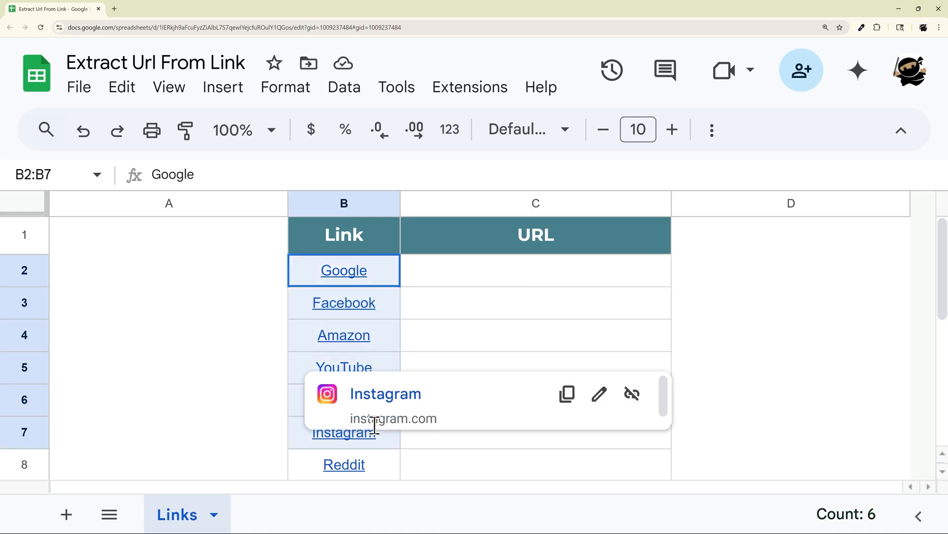
{"action": "left_click", "coordinate": [535, 270]}
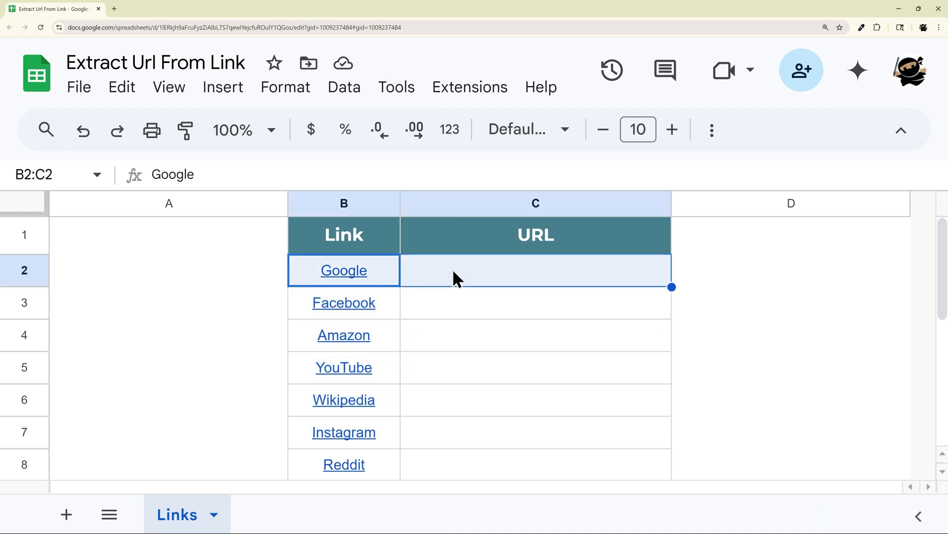
{"action": "left_click", "coordinate": [534, 270]}
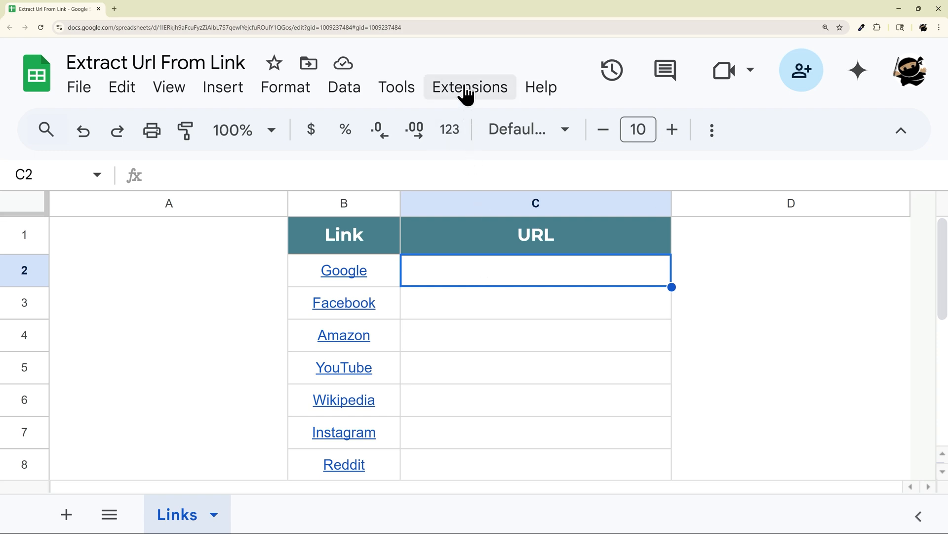
{"action": "mouse_move", "coordinate": [363, 203]}
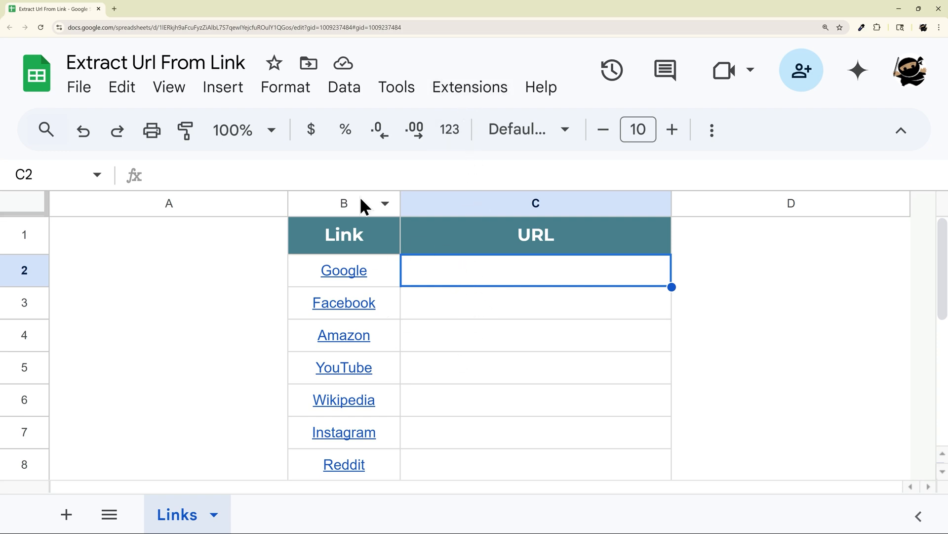
{"action": "left_click", "coordinate": [469, 87]}
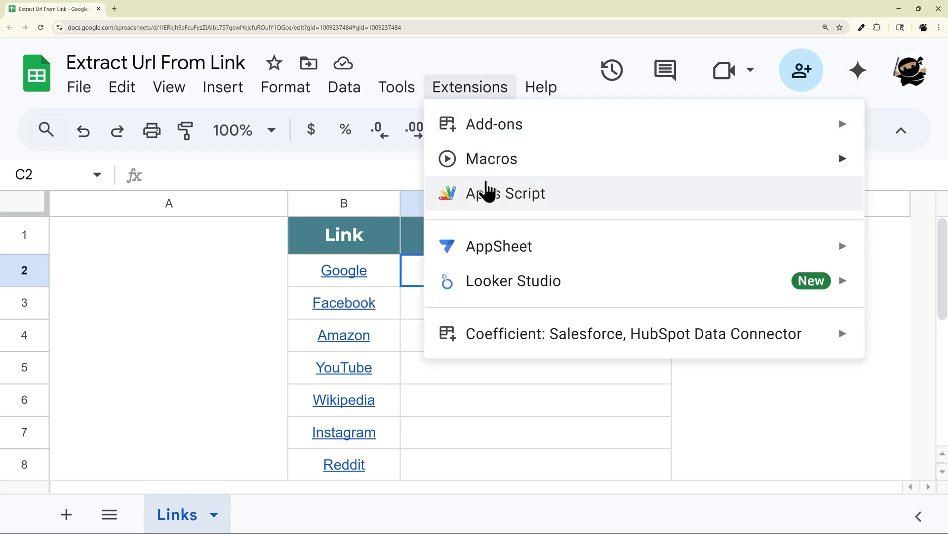
{"action": "left_click", "coordinate": [505, 193]}
{"action": "type", "text": "Sc"}
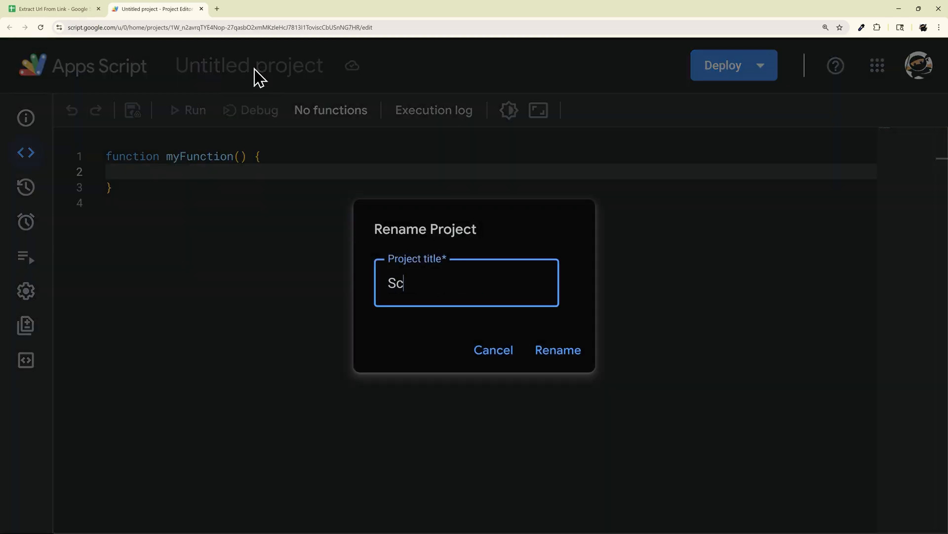
{"action": "left_click", "coordinate": [557, 350]}
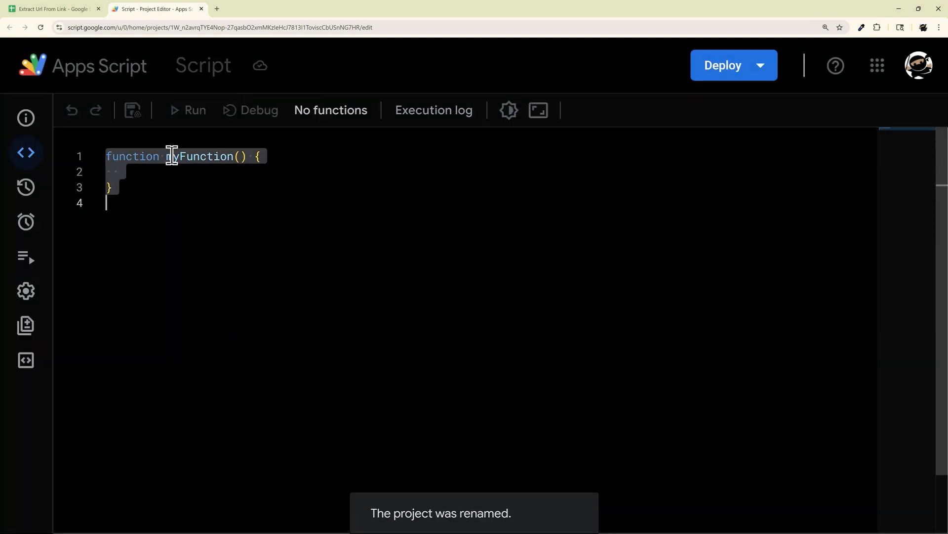
Rename myFunction to GETLINK and give it an input parameter
{"action": "double_click", "coordinate": [202, 156]}
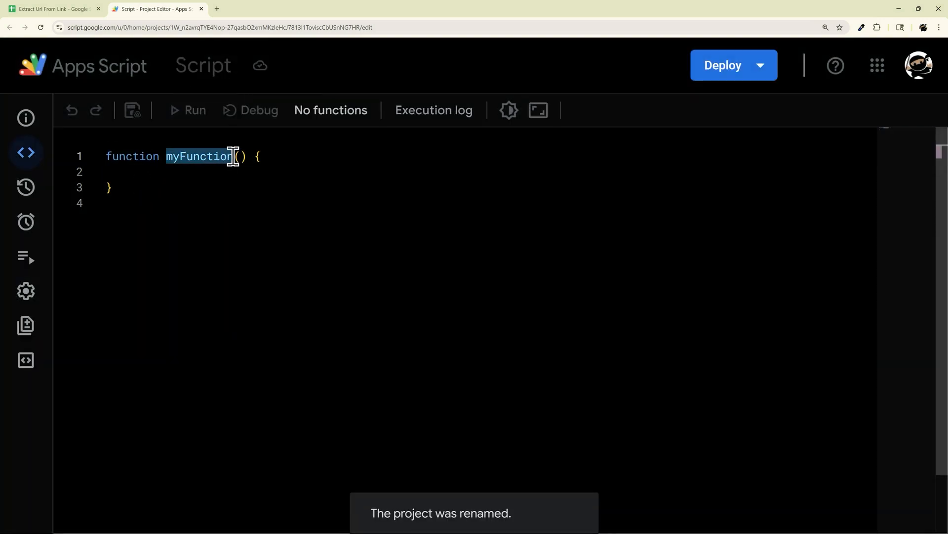
{"action": "type", "text": "GETLINK"}
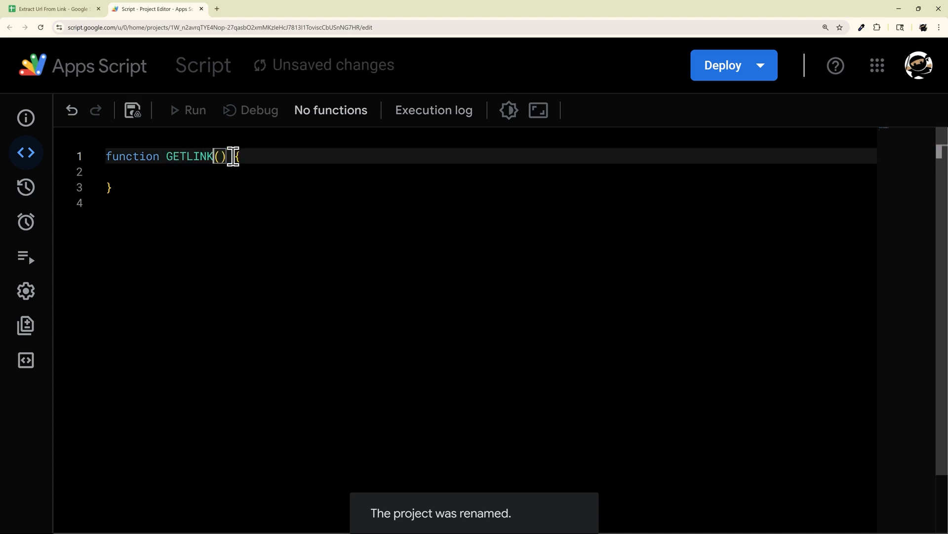
{"action": "type", "text": "input"}
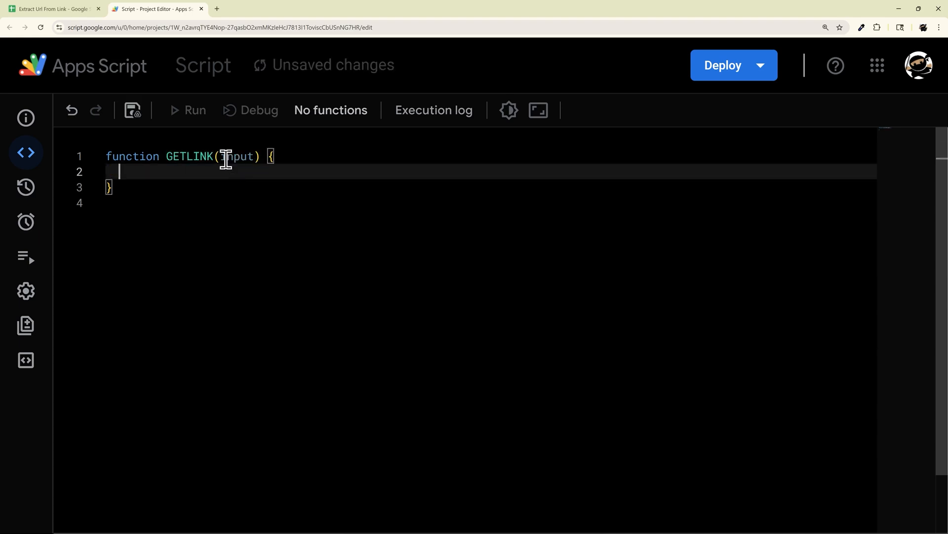
{"action": "left_click", "coordinate": [49, 8]}
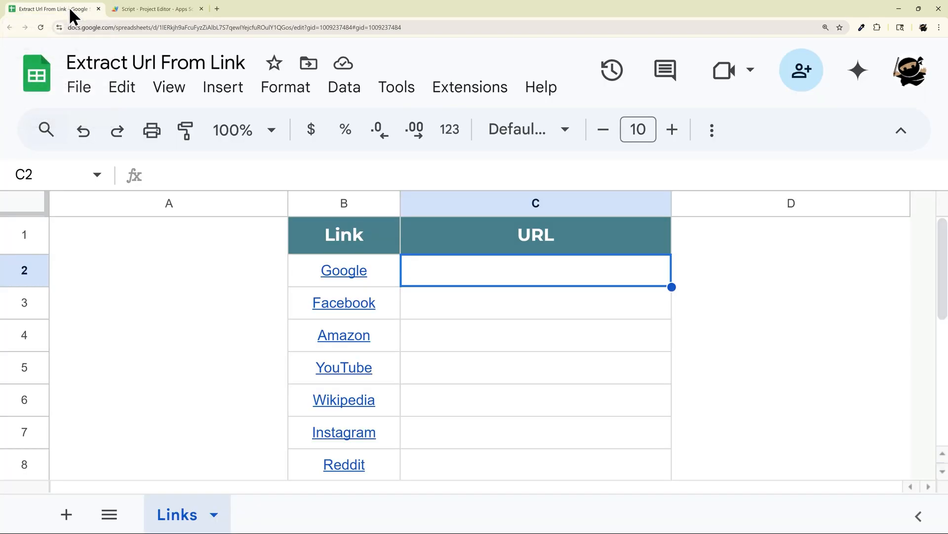
{"action": "type", "text": "=sum("}
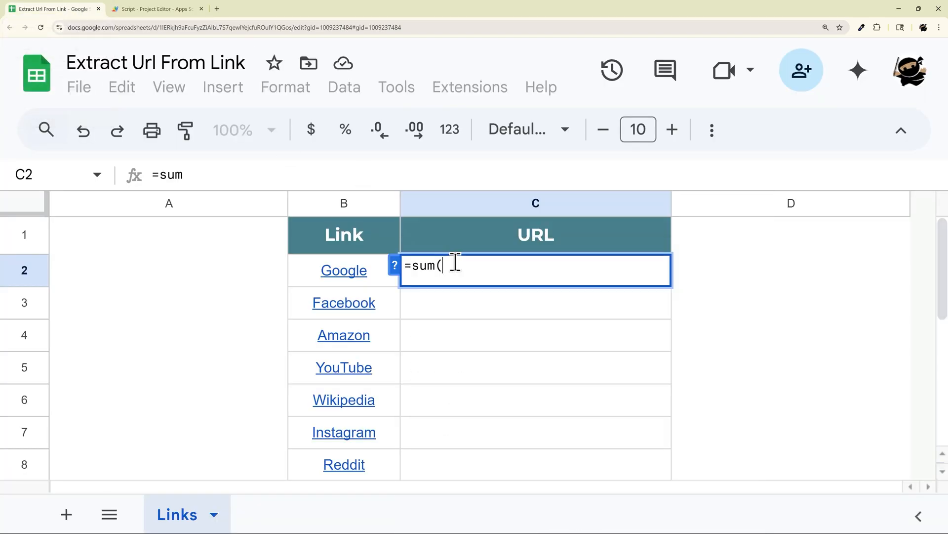
{"action": "left_click_drag", "start_coordinate": [344, 270], "coordinate": [344, 335]}
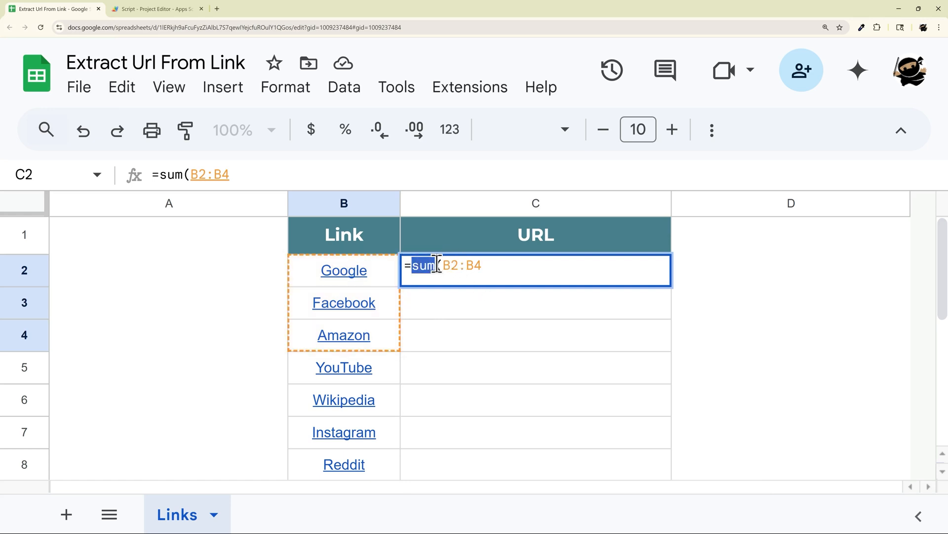
{"action": "type", "text": "GETLINK"}
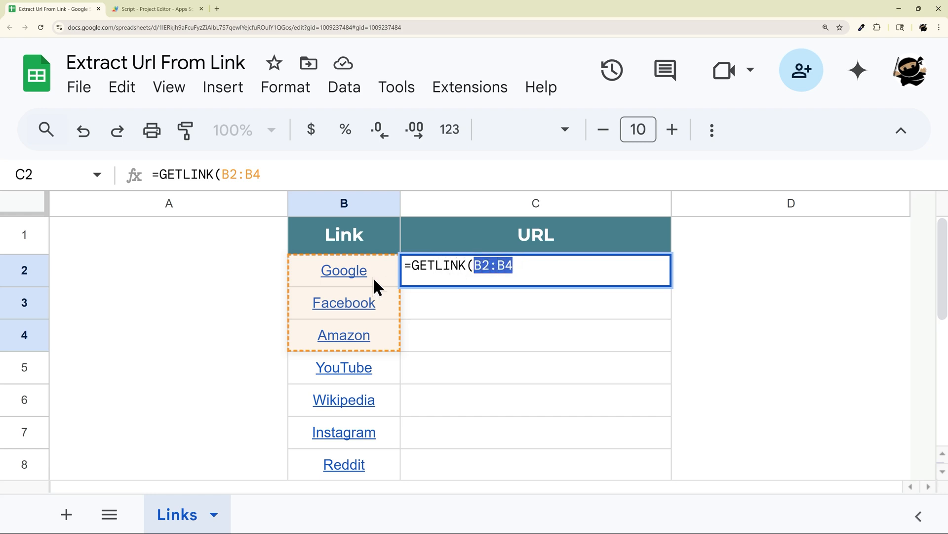
{"action": "mouse_move", "coordinate": [372, 281]}
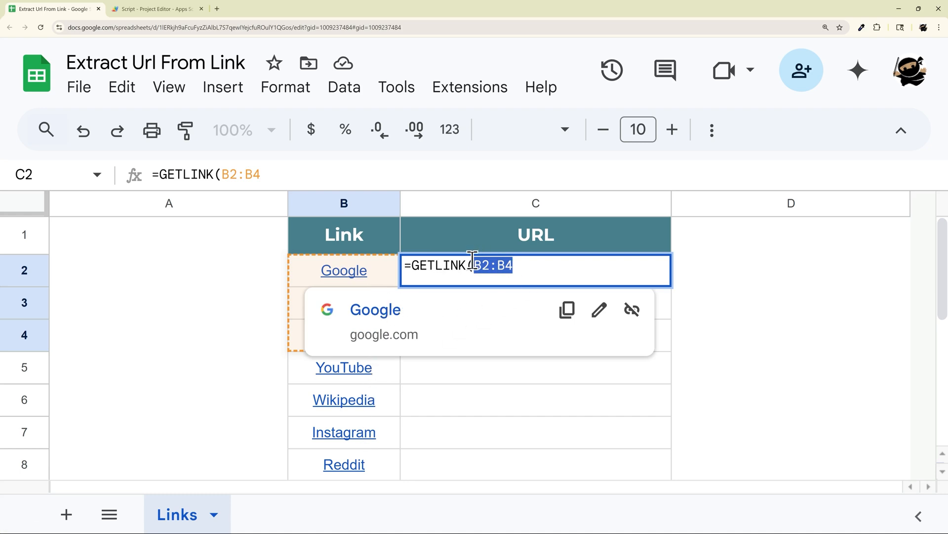
{"action": "type", "text": "\""}
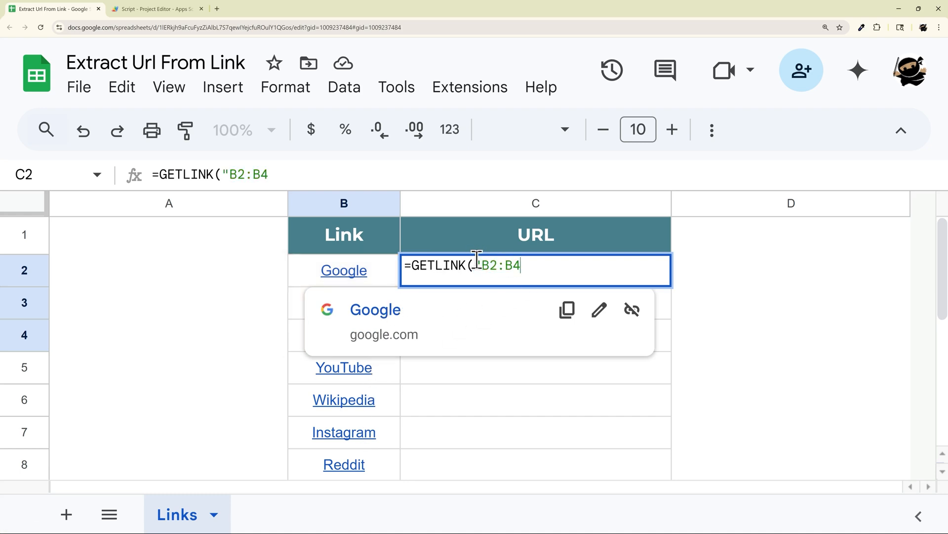
{"action": "type", "text": "\""}
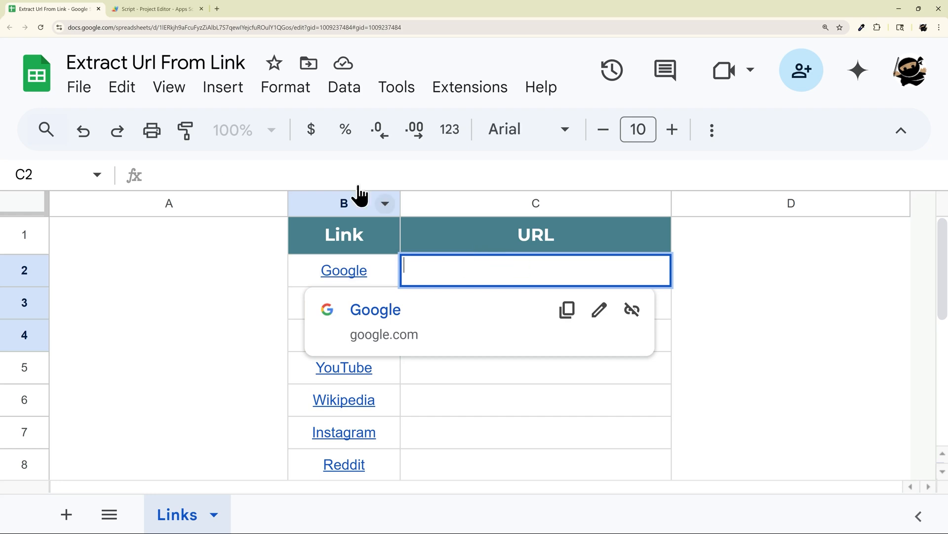
Add let sheet = SpreadsheetApp.getActiveSheet(); and let range = sheet.getRange(input); to GETLINK
{"action": "left_click", "coordinate": [156, 9]}
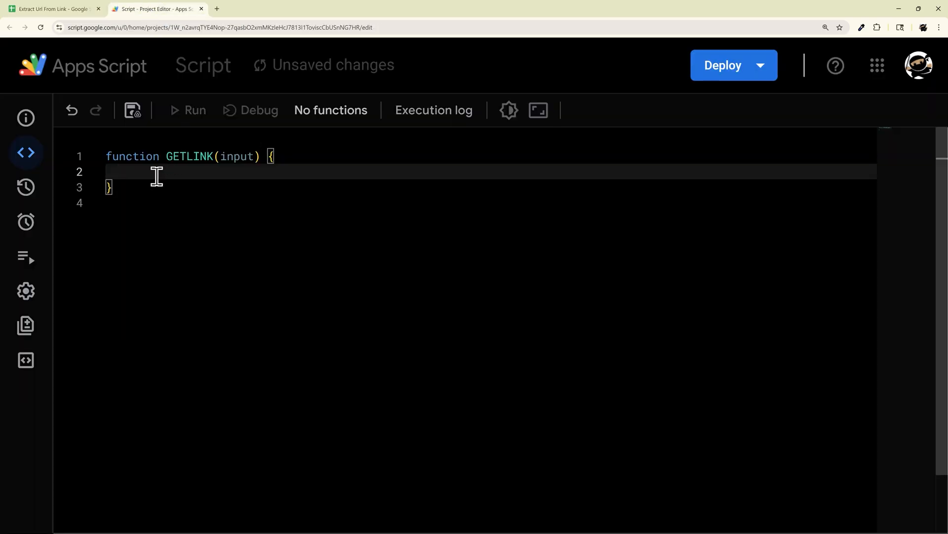
{"action": "type", "text": "let sheet"}
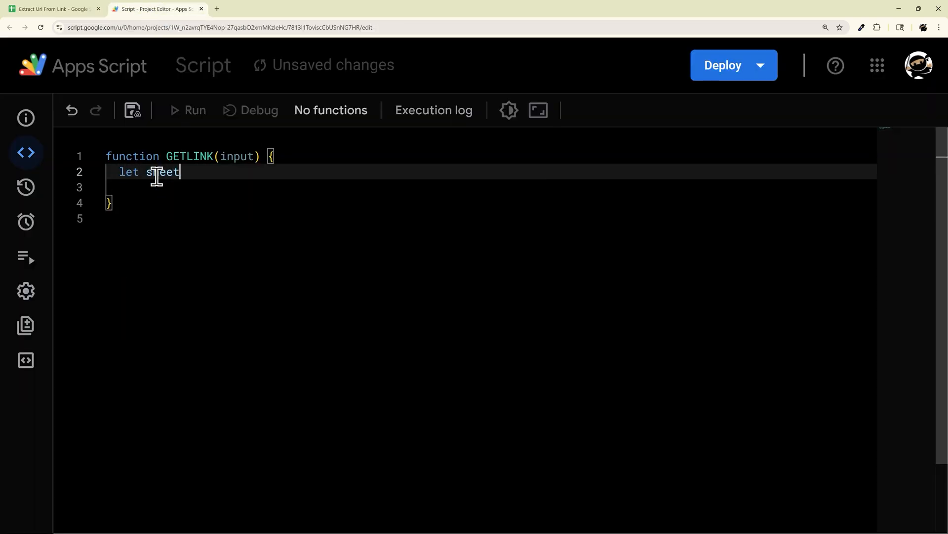
{"action": "type", "text": "= SpreadsheetApp."}
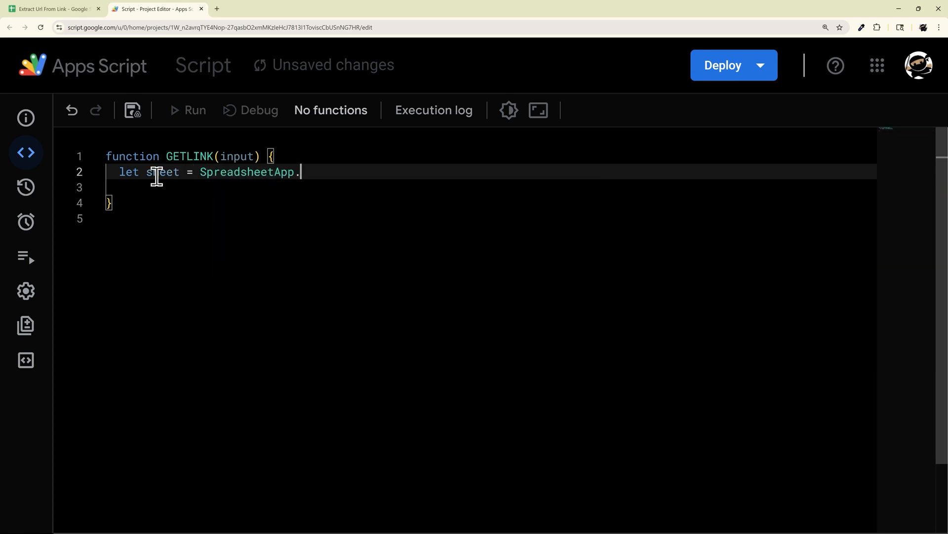
{"action": "type", "text": "getActiveSheet"}
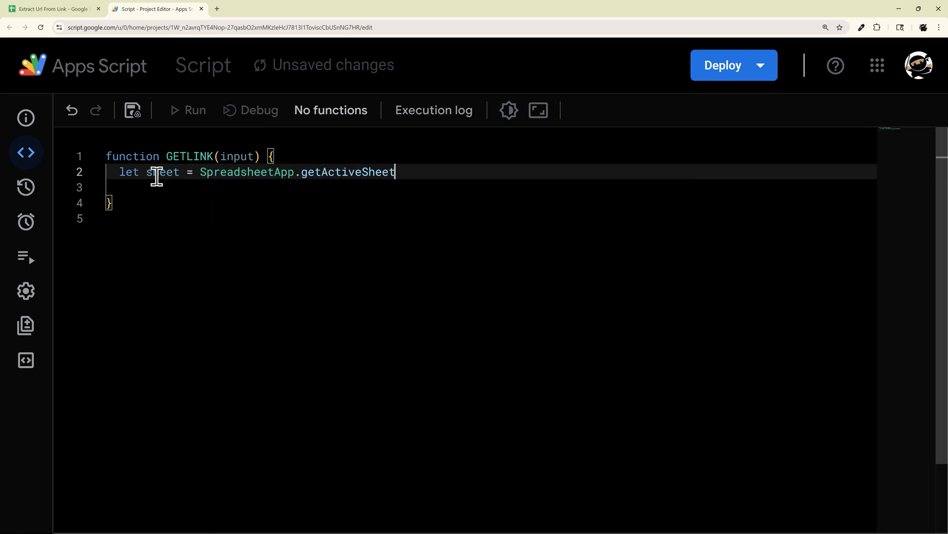
{"action": "type", "text": "();"}
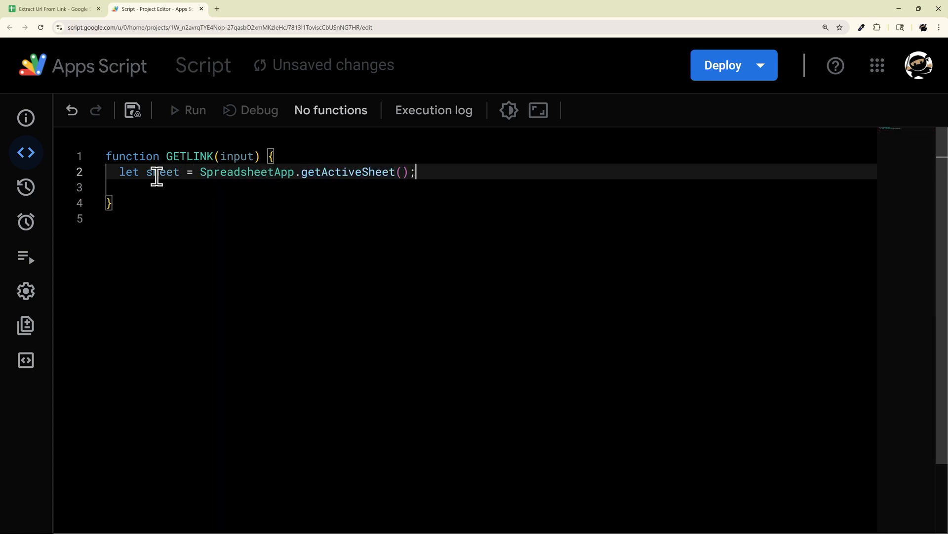
{"action": "type", "text": "let range"}
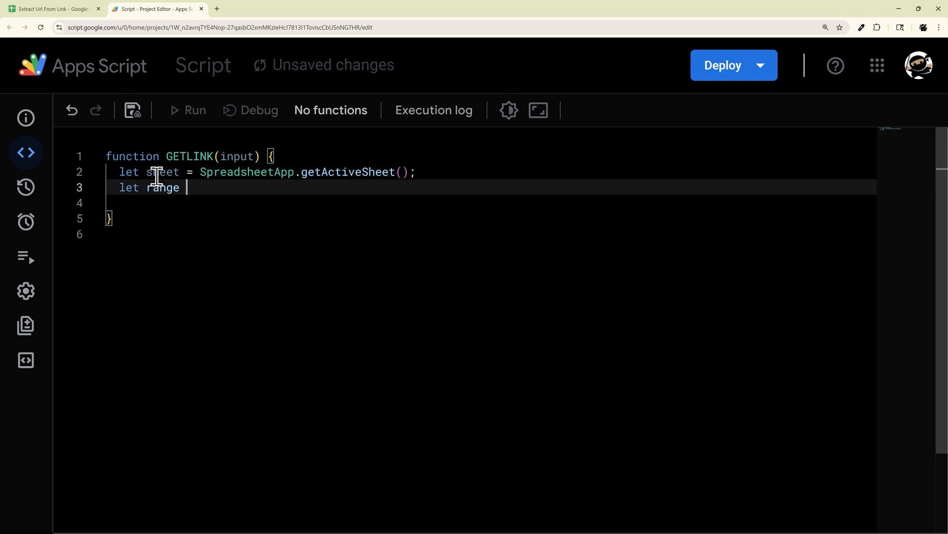
{"action": "type", "text": "= shee"}
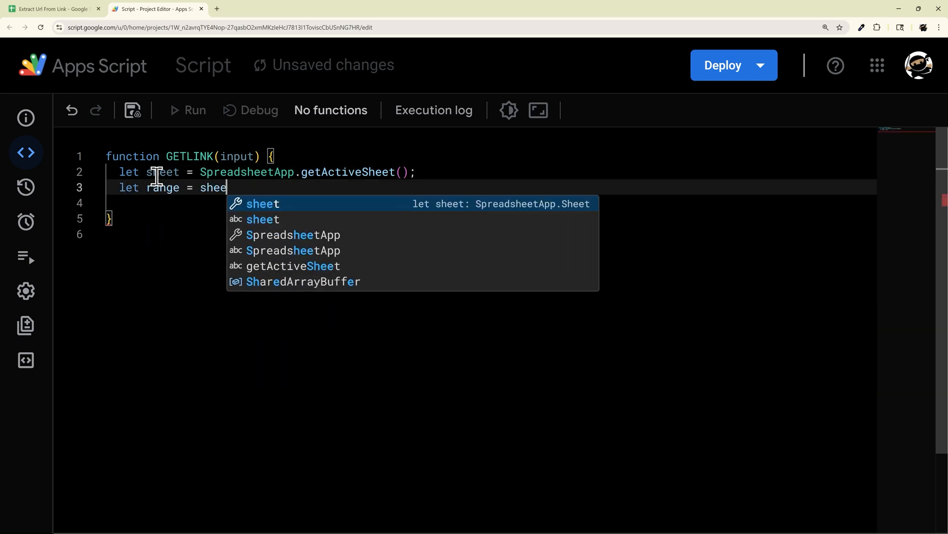
{"action": "type", "text": "t.getRange"}
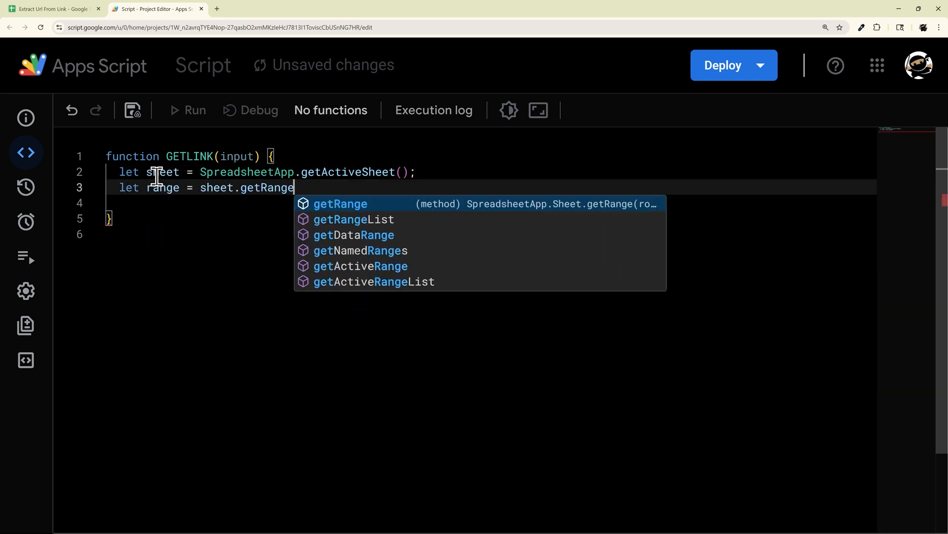
{"action": "type", "text": "(input);"}
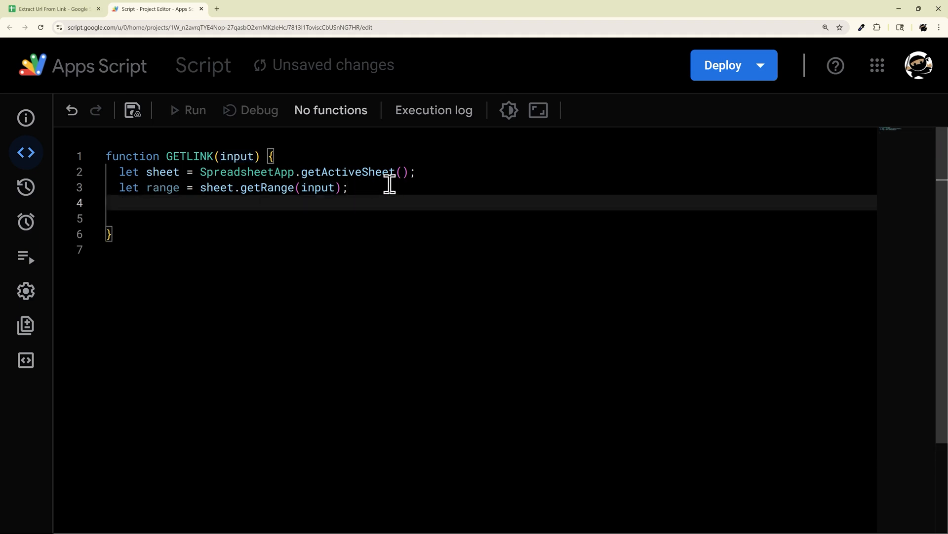
{"action": "mouse_move", "coordinate": [234, 272]}
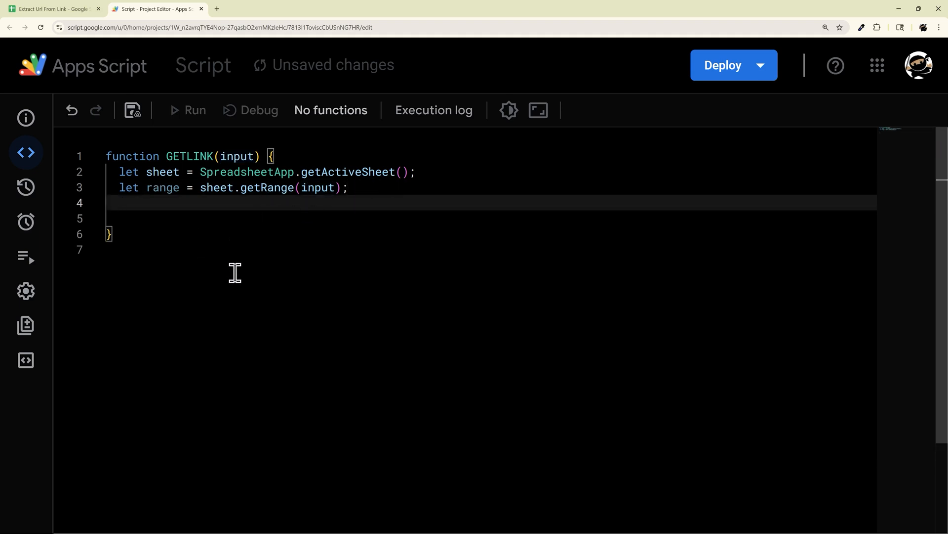
{"action": "mouse_move", "coordinate": [208, 243]}
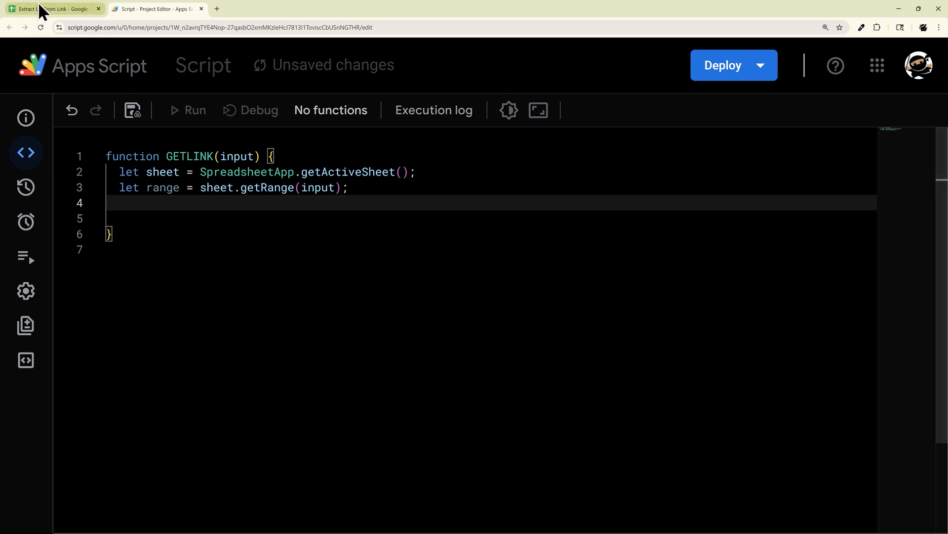
Make GETLINK return range.getRichTextValue().getLinkUrl() and save the project
{"action": "left_click", "coordinate": [52, 9]}
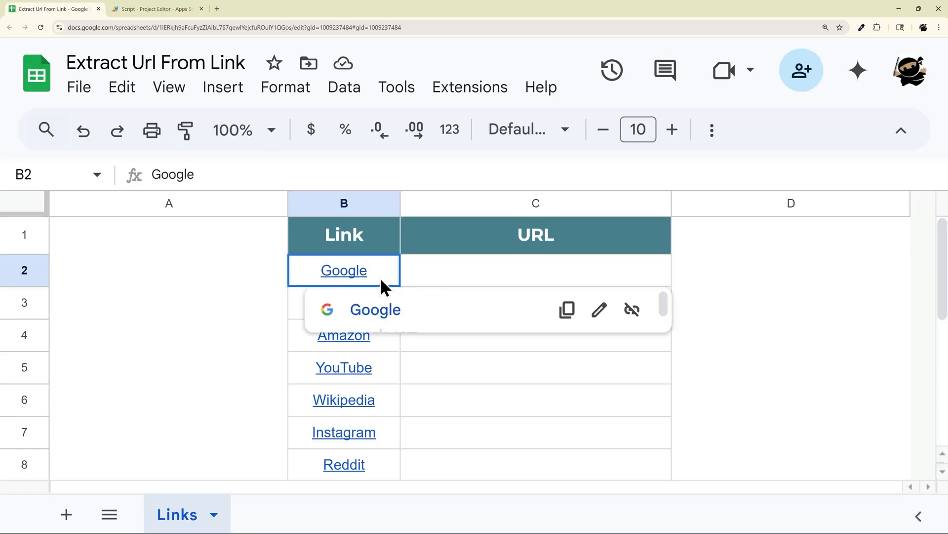
{"action": "left_click", "coordinate": [154, 9]}
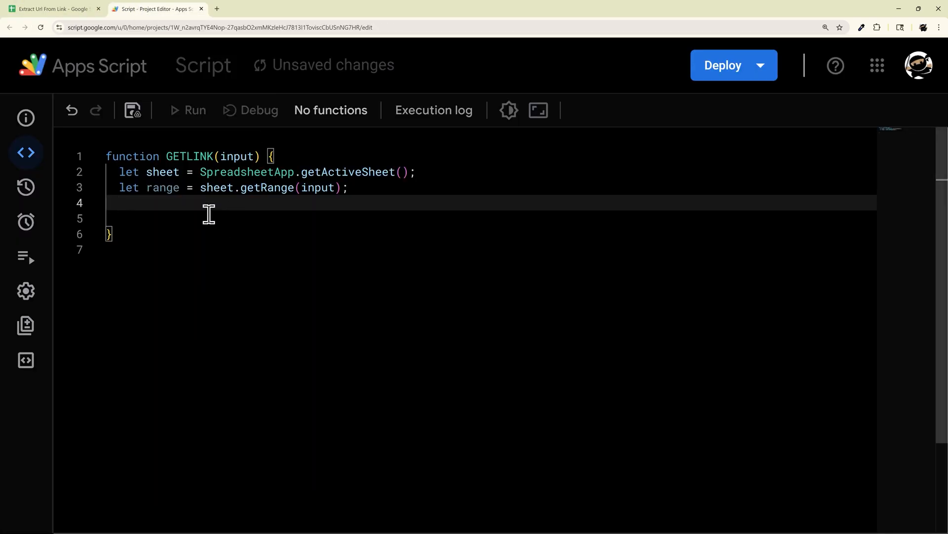
{"action": "type", "text": "return"}
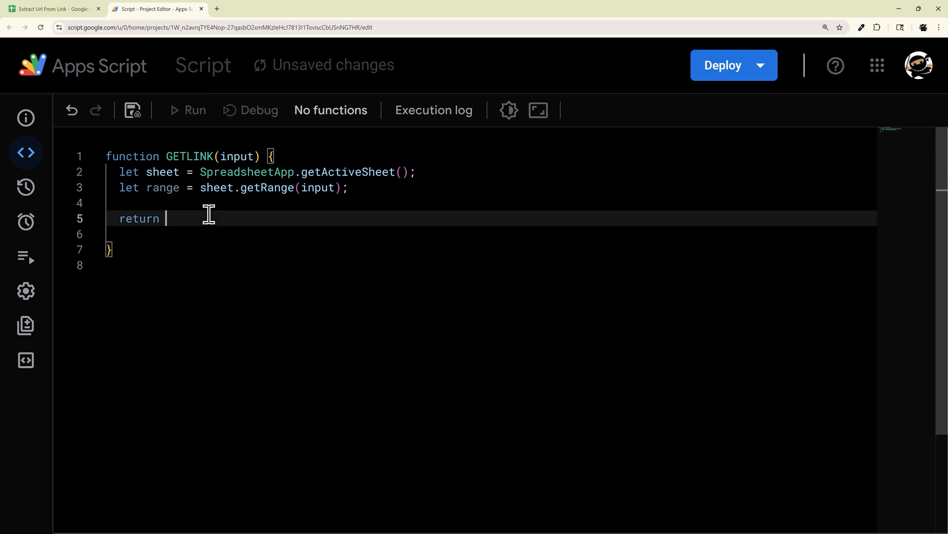
{"action": "type", "text": "range.get"}
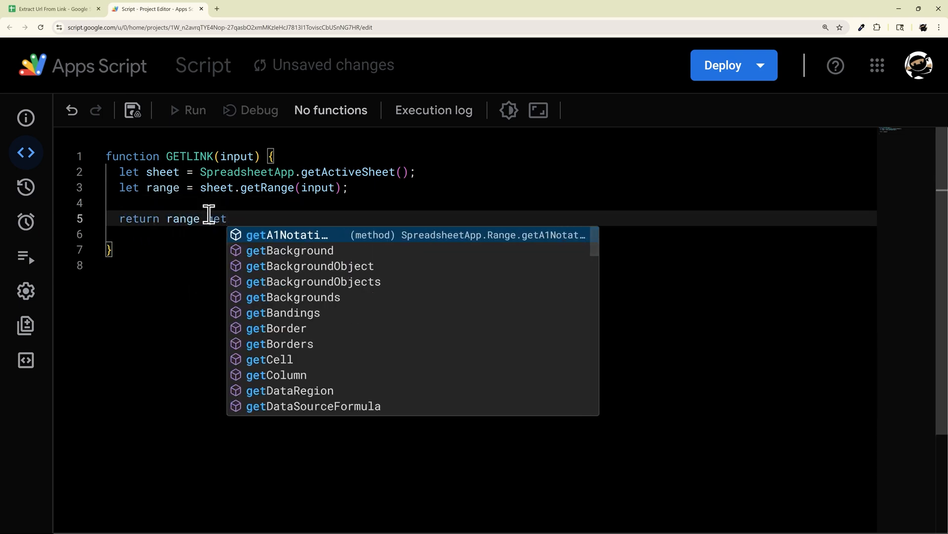
{"action": "type", "text": "RichTextValue().get"}
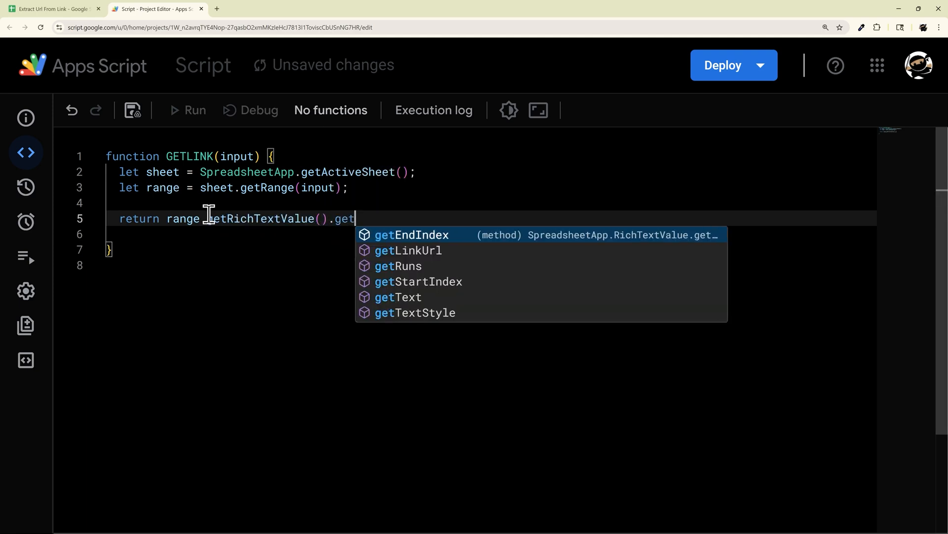
{"action": "left_click", "coordinate": [408, 250]}
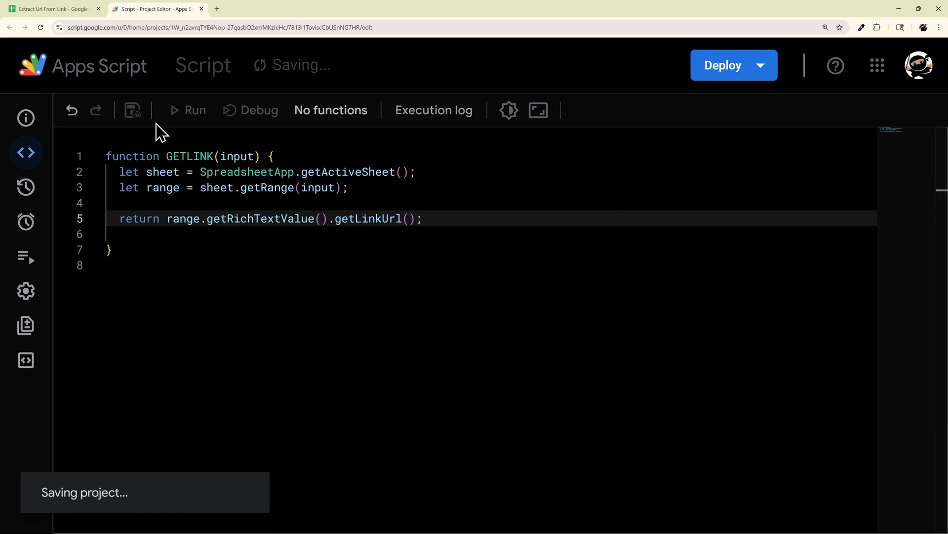
{"action": "left_click", "coordinate": [51, 9]}
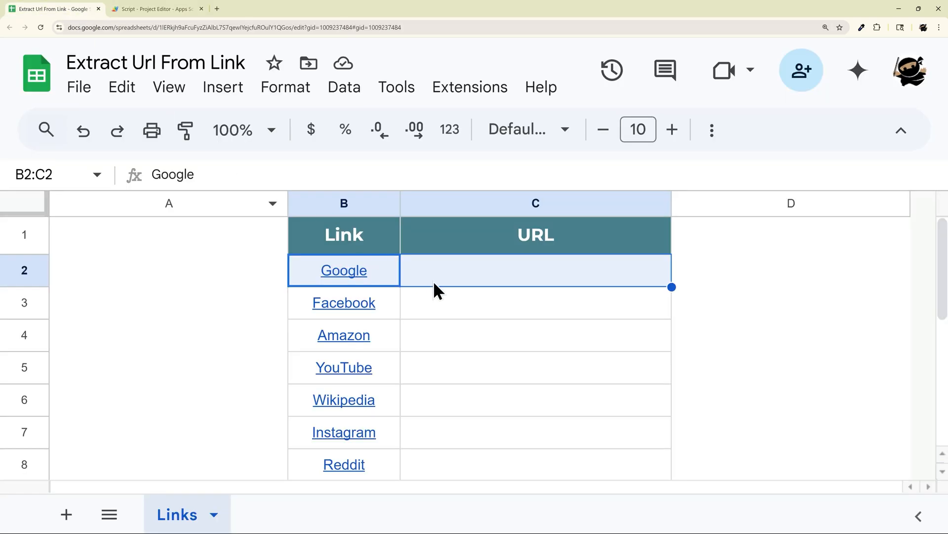
{"action": "type", "text": "=GE"}
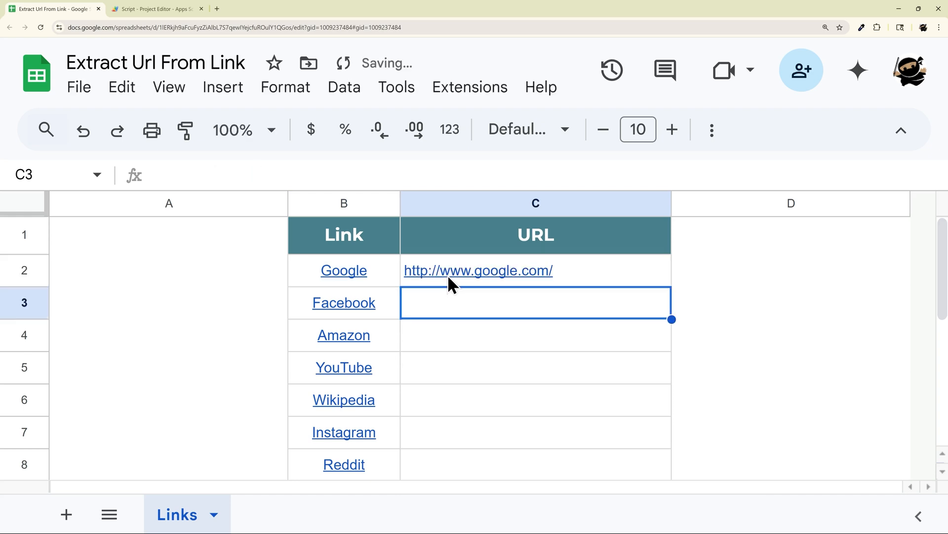
{"action": "left_click", "coordinate": [478, 270]}
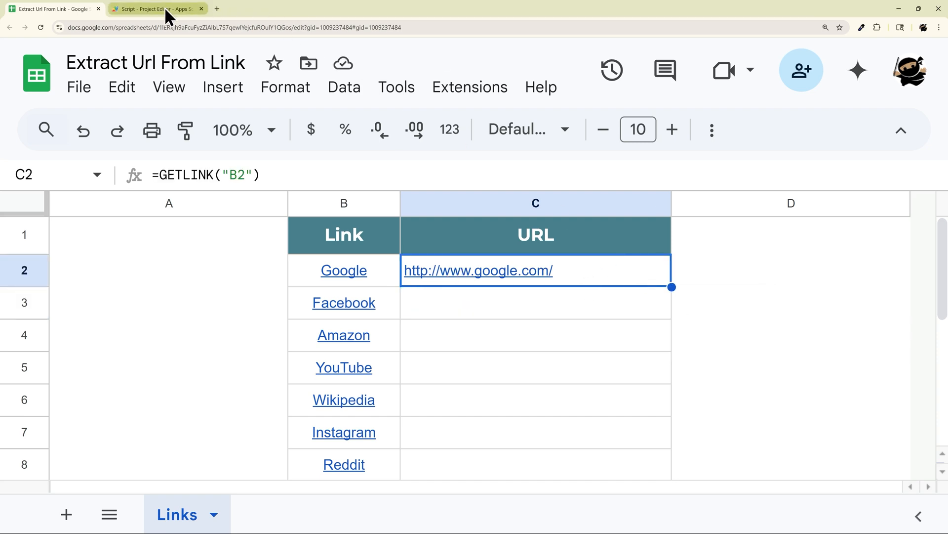
{"action": "left_click", "coordinate": [154, 9]}
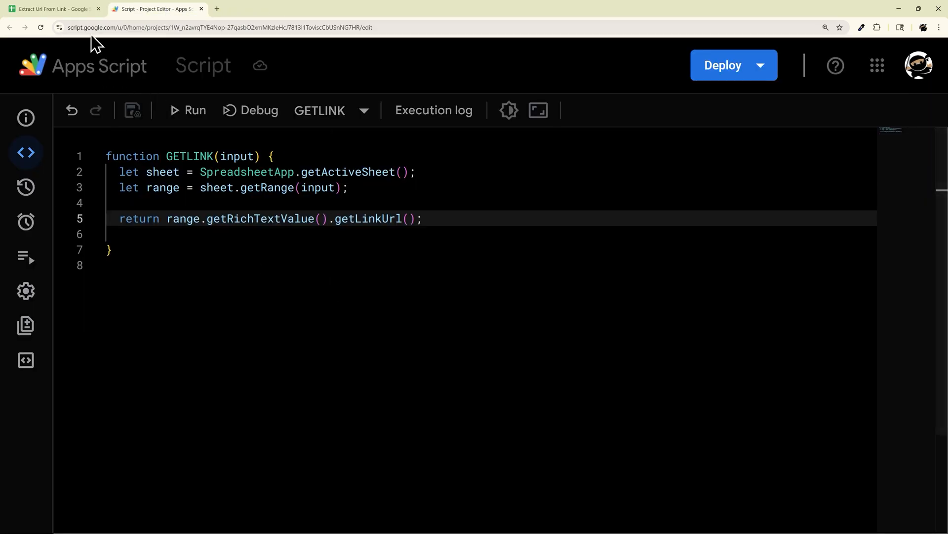
{"action": "left_click", "coordinate": [53, 8]}
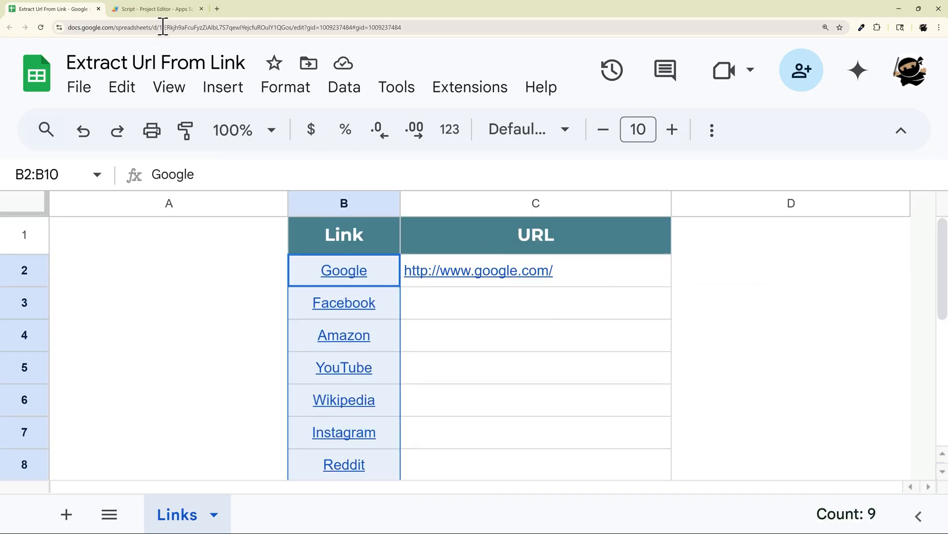
Add let numRows = range.getNumRows(); with an if (numRows == 1) branch and an else block
{"action": "left_click", "coordinate": [156, 8]}
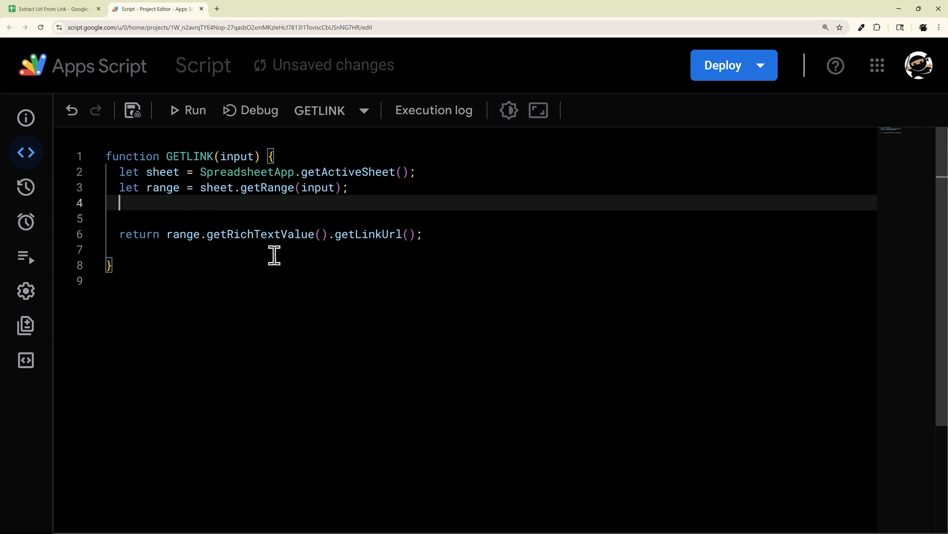
{"action": "type", "text": "let num"}
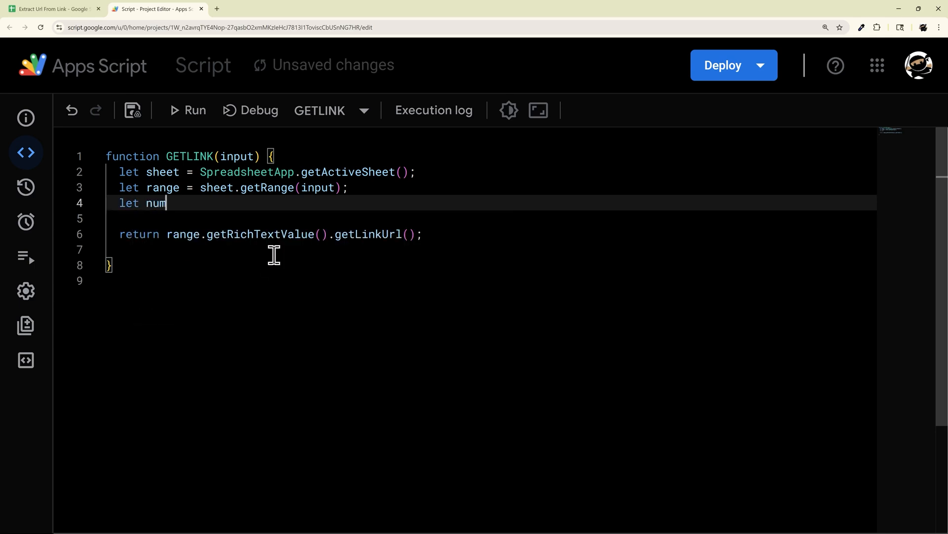
{"action": "type", "text": "Rows = range."}
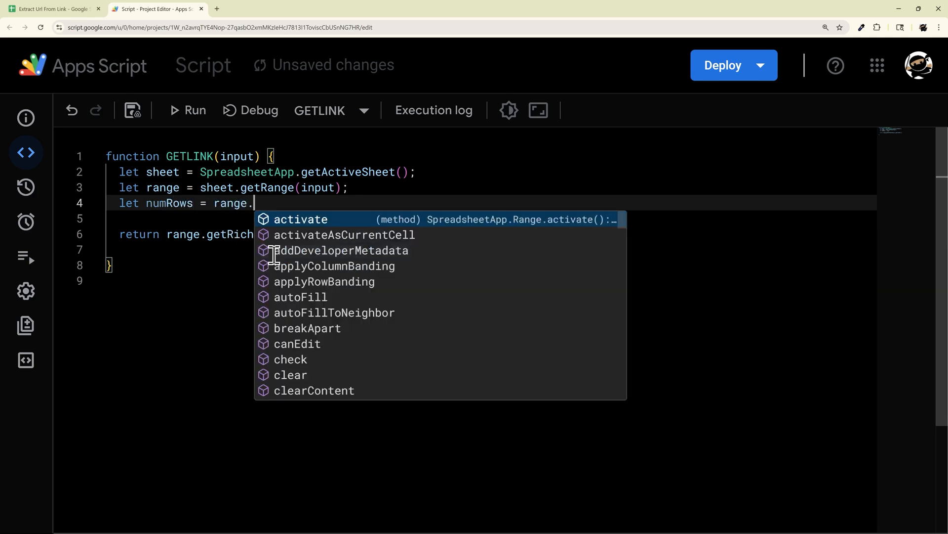
{"action": "type", "text": "getNumRows();"}
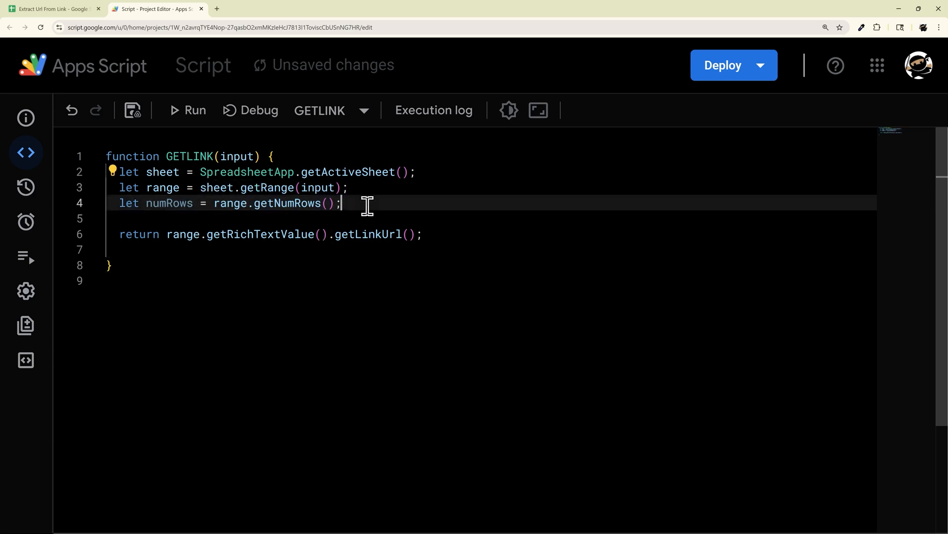
{"action": "type", "text": "if ("}
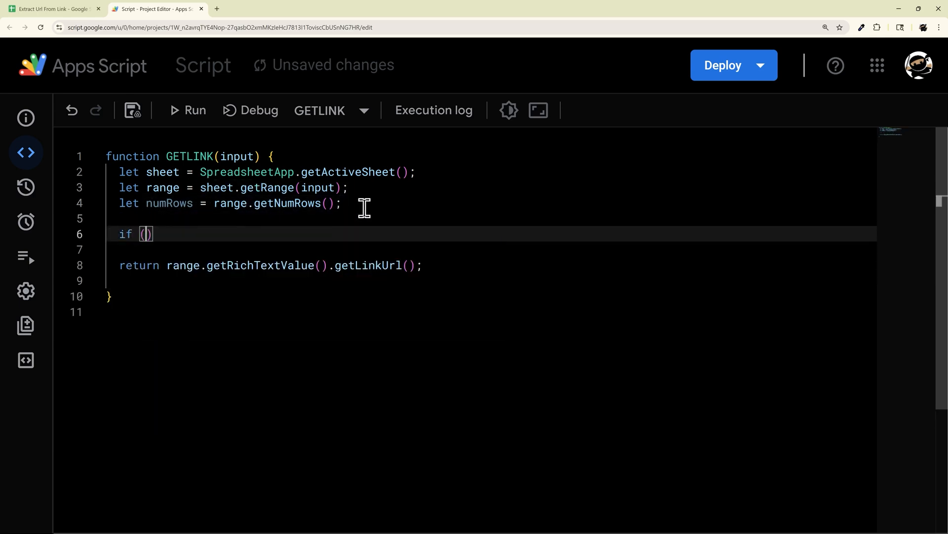
{"action": "type", "text": "numRows == 1"}
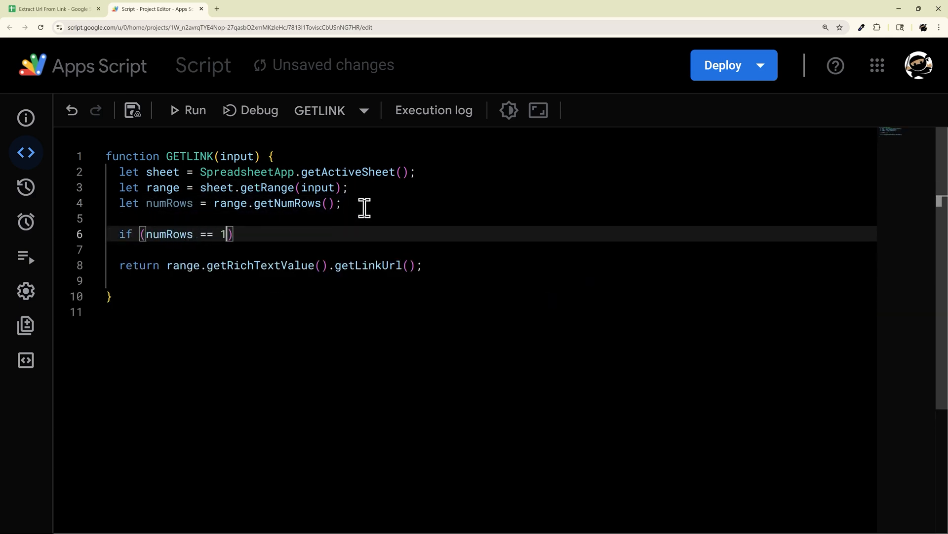
{"action": "type", "text": "{"}
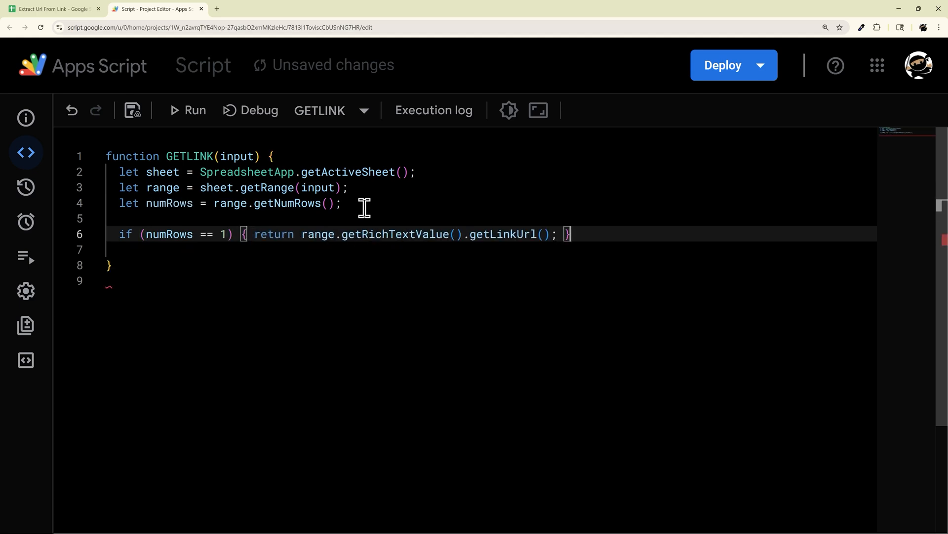
{"action": "type", "text": "else {"}
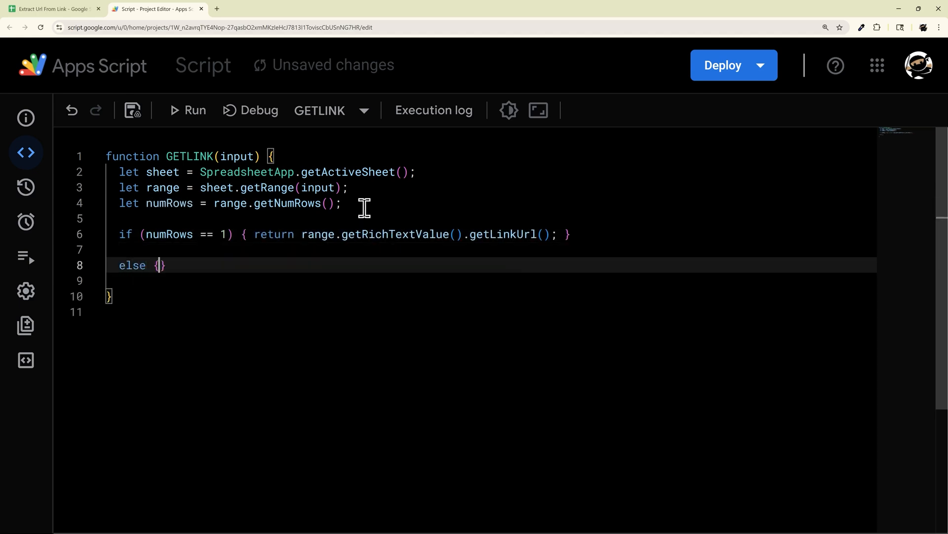
{"action": "key", "text": "enter"}
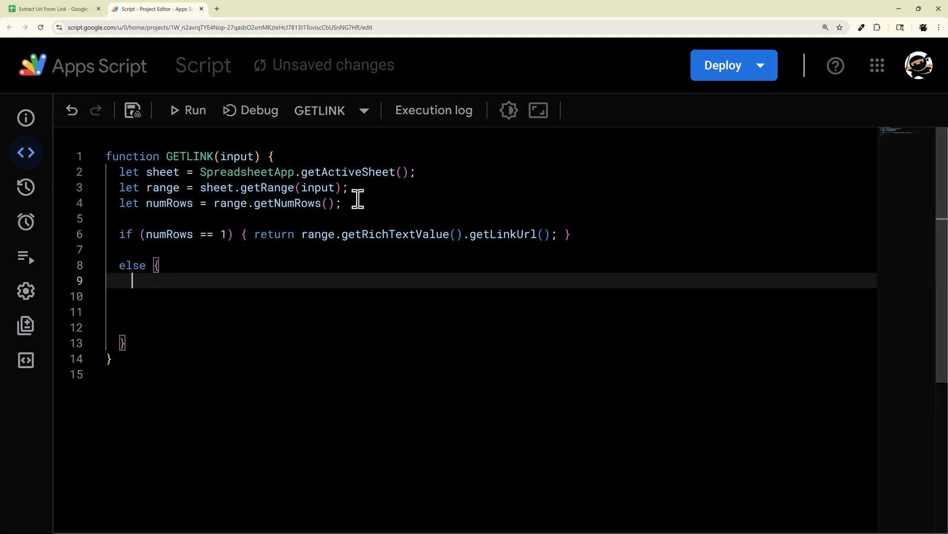
Inside the else block, declare richTextValues from range.getRichTextValues() and an empty result array
{"action": "left_click", "coordinate": [51, 8]}
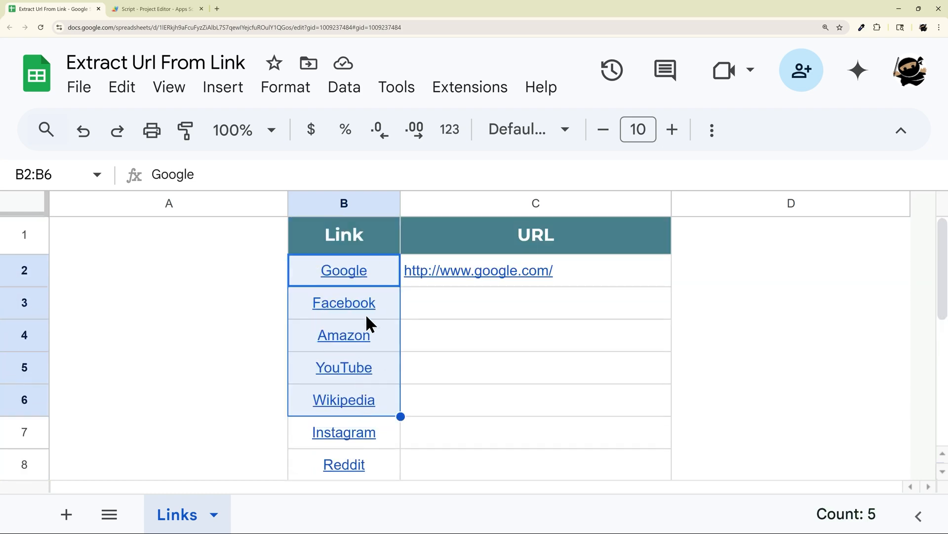
{"action": "left_click", "coordinate": [344, 302]}
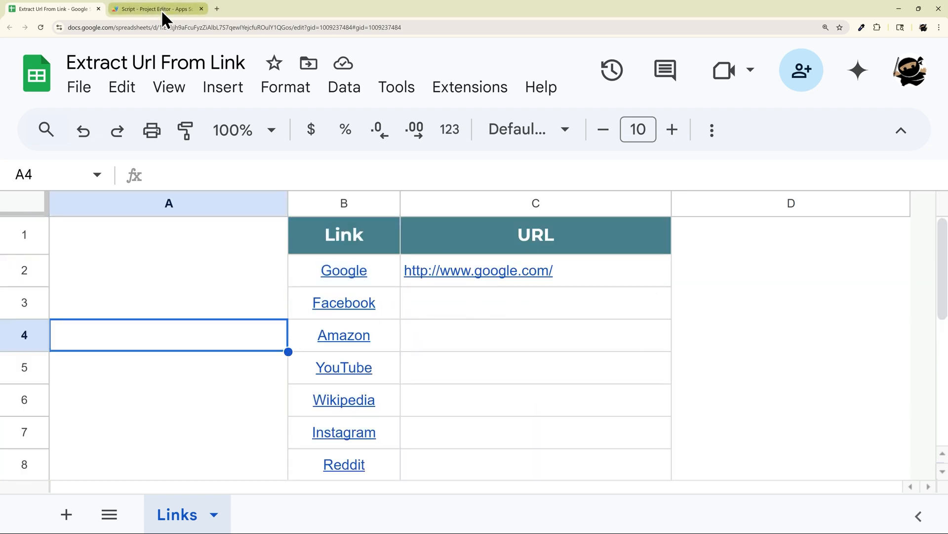
{"action": "left_click", "coordinate": [155, 8]}
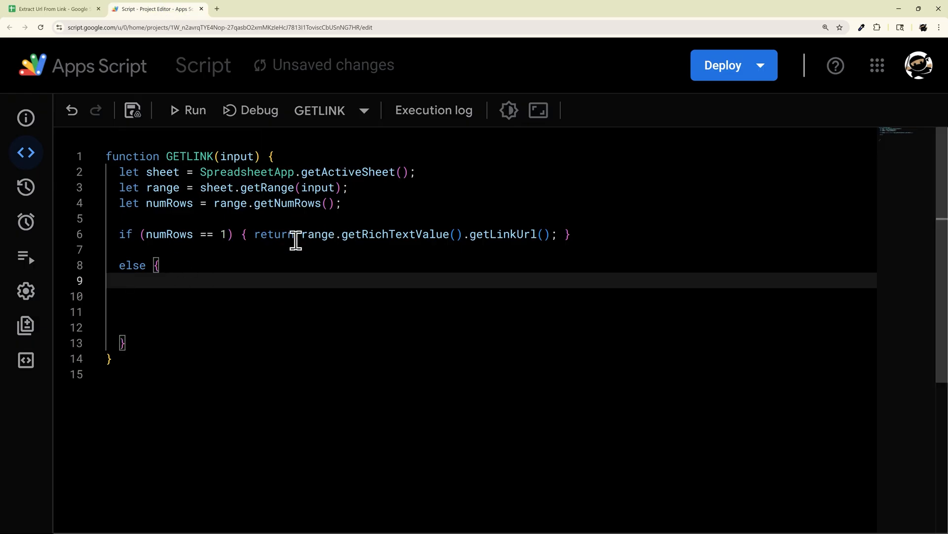
{"action": "double_click", "coordinate": [381, 234]}
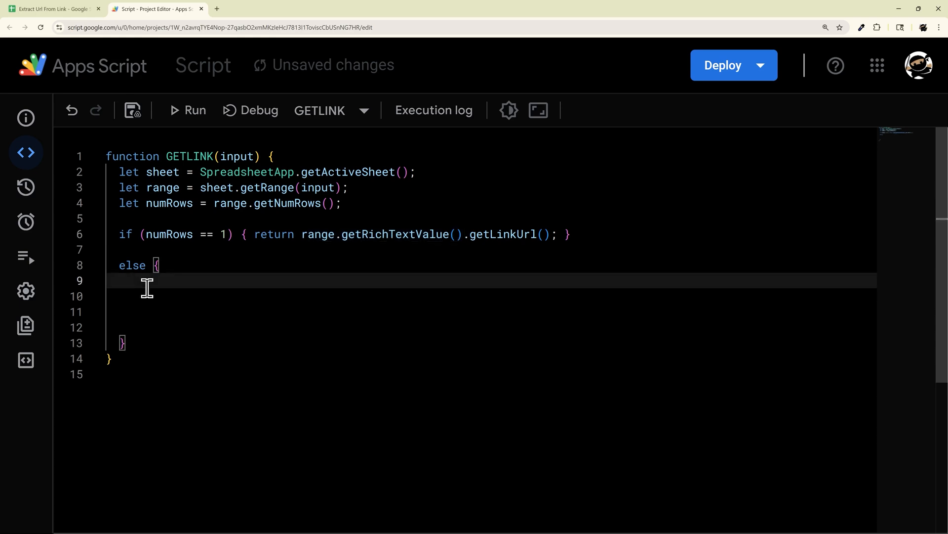
{"action": "type", "text": "let"}
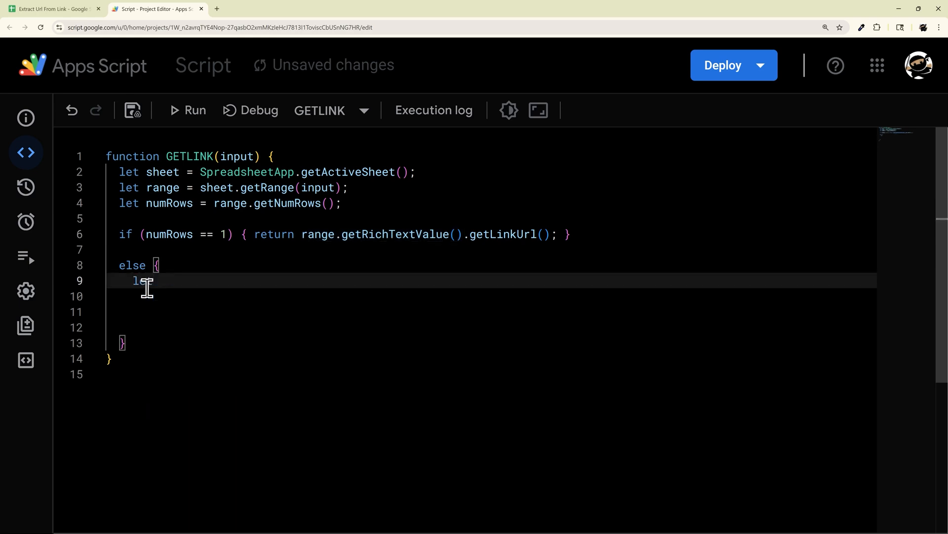
{"action": "type", "text": "richText"}
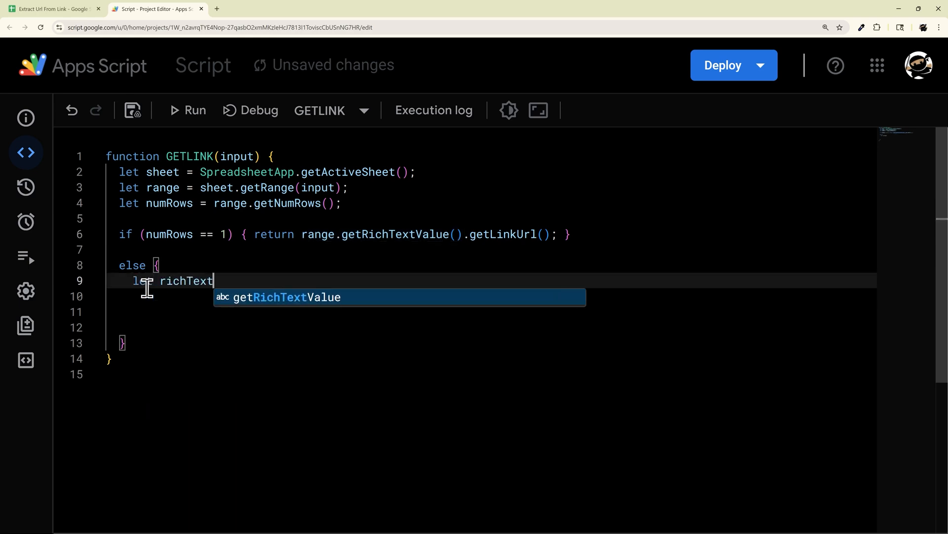
{"action": "type", "text": "Values = r"}
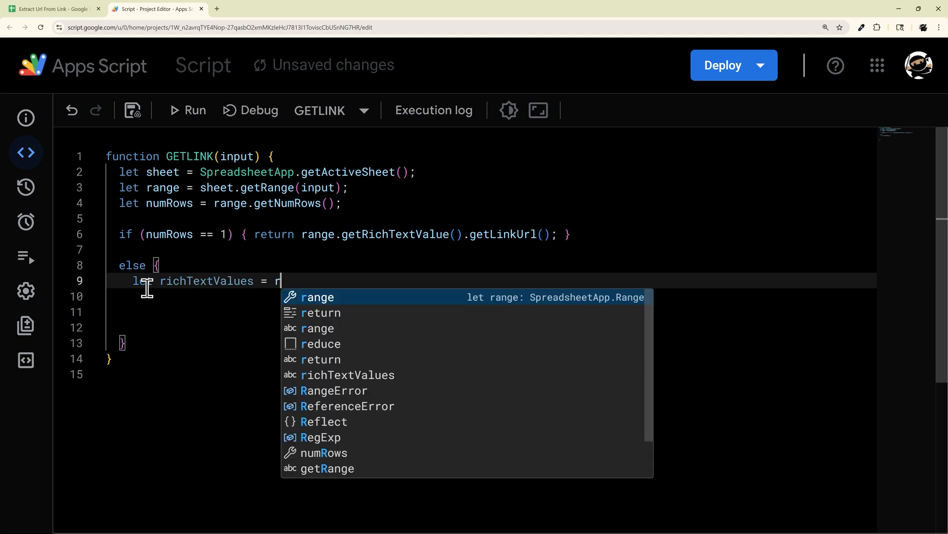
{"action": "type", "text": "ange.getRichTextValues"}
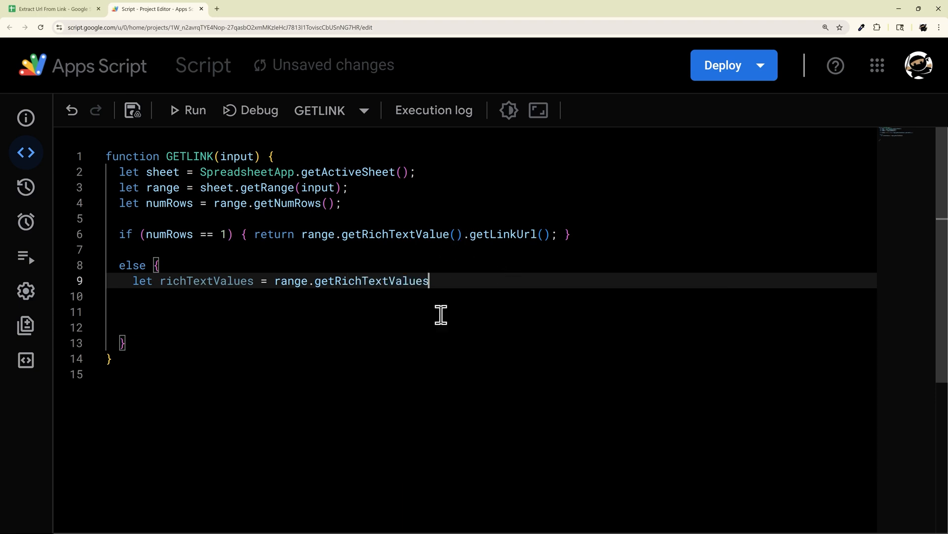
{"action": "type", "text": "();"}
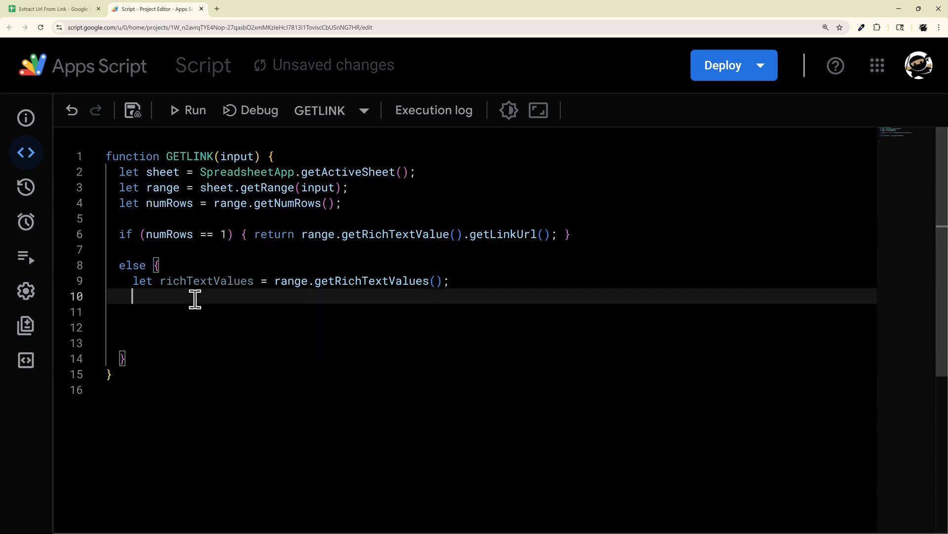
{"action": "left_click", "coordinate": [51, 8]}
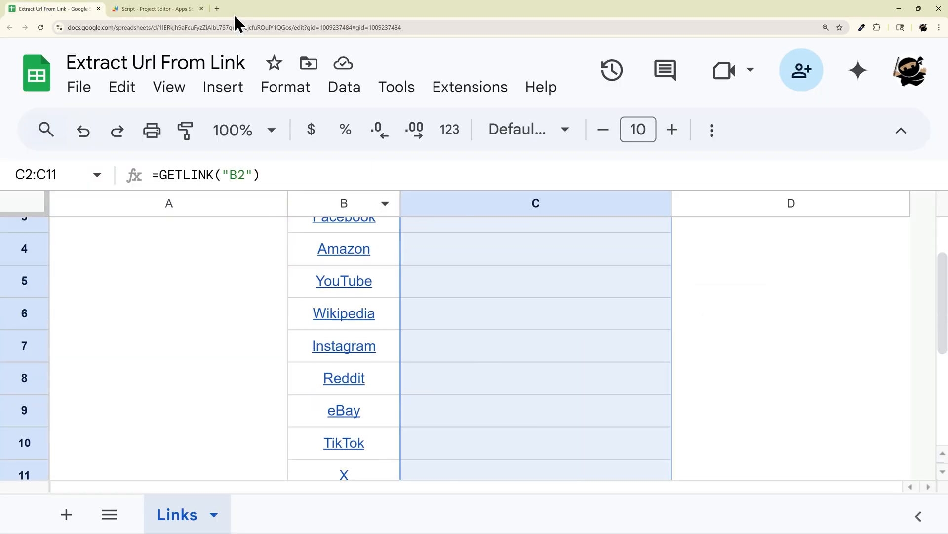
{"action": "left_click", "coordinate": [154, 9]}
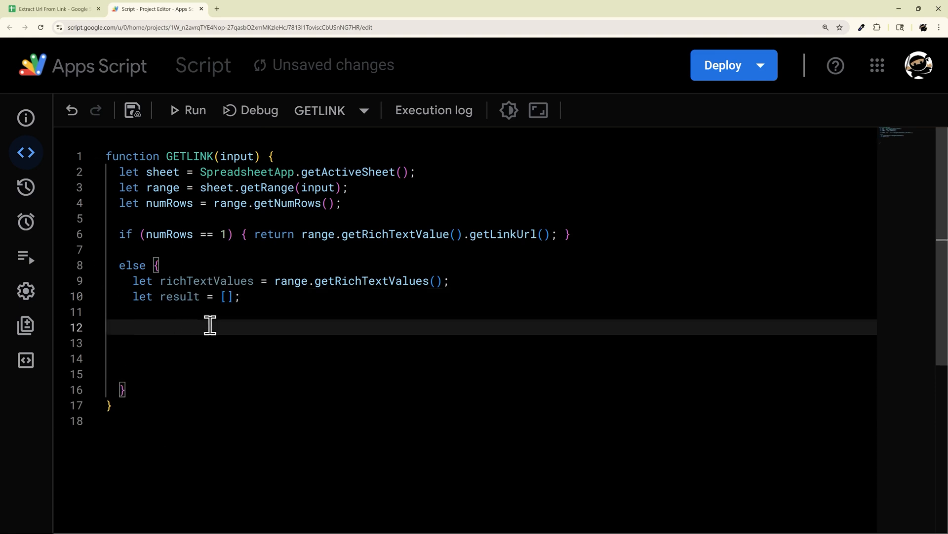
Write an empty for (i=0;i<numRows;i++) loop inside the else block
{"action": "double_click", "coordinate": [175, 280]}
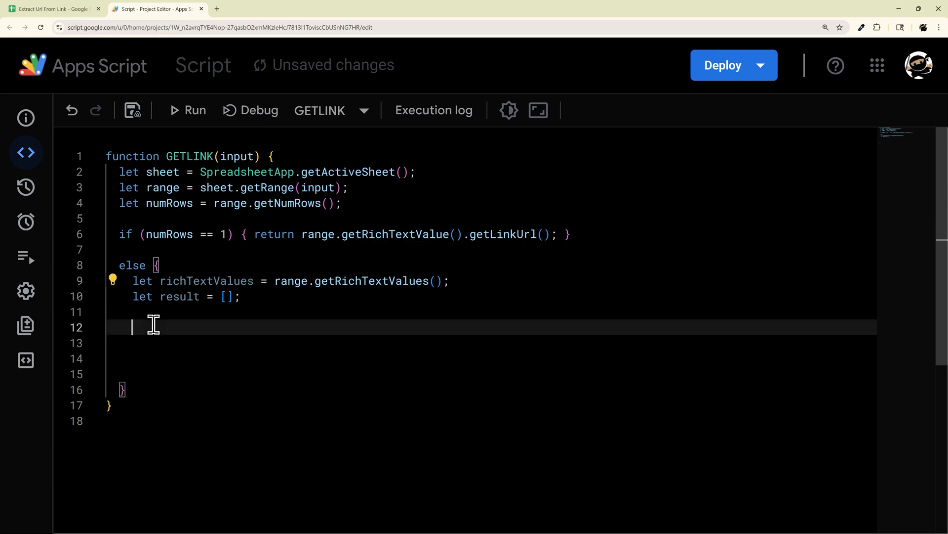
{"action": "type", "text": "for ()"}
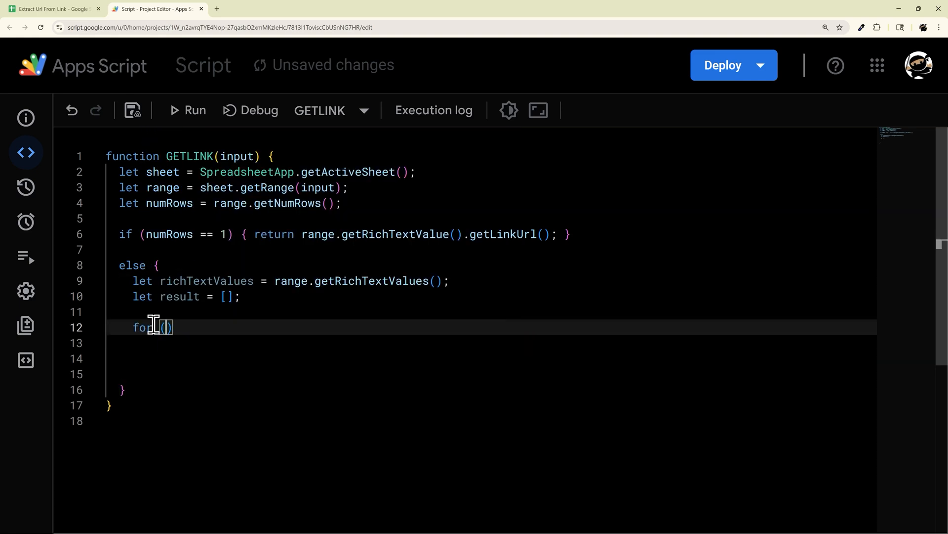
{"action": "type", "text": "i=0;"}
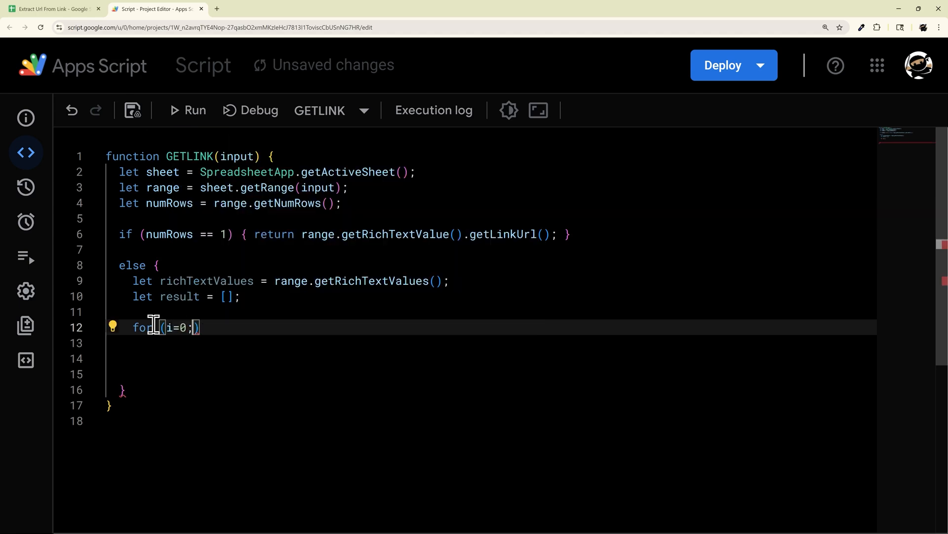
{"action": "type", "text": "i<numRow"}
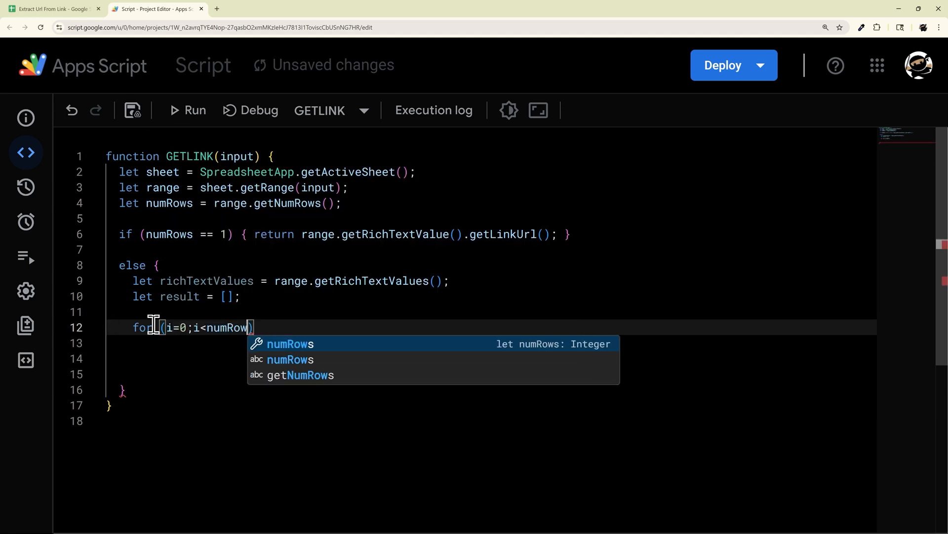
{"action": "type", "text": "s;i++"}
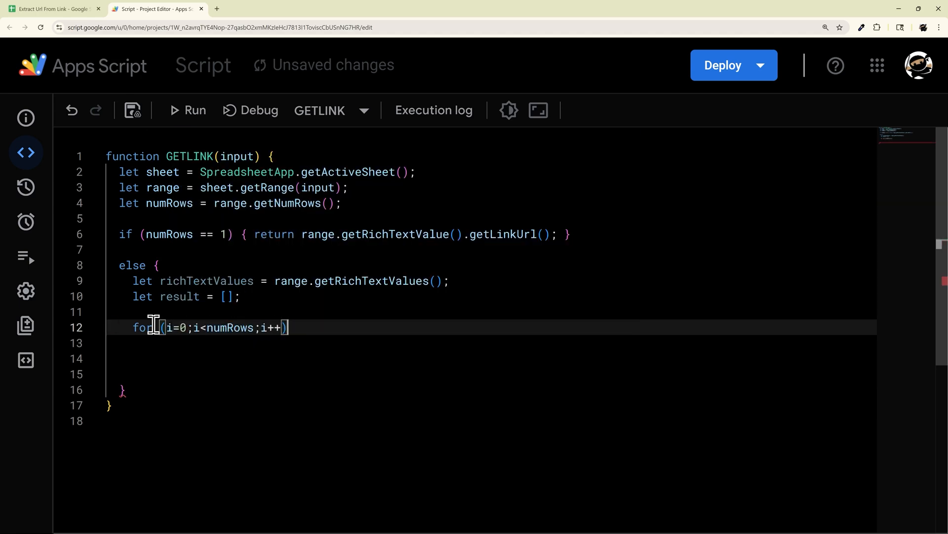
{"action": "type", "text": "{"}
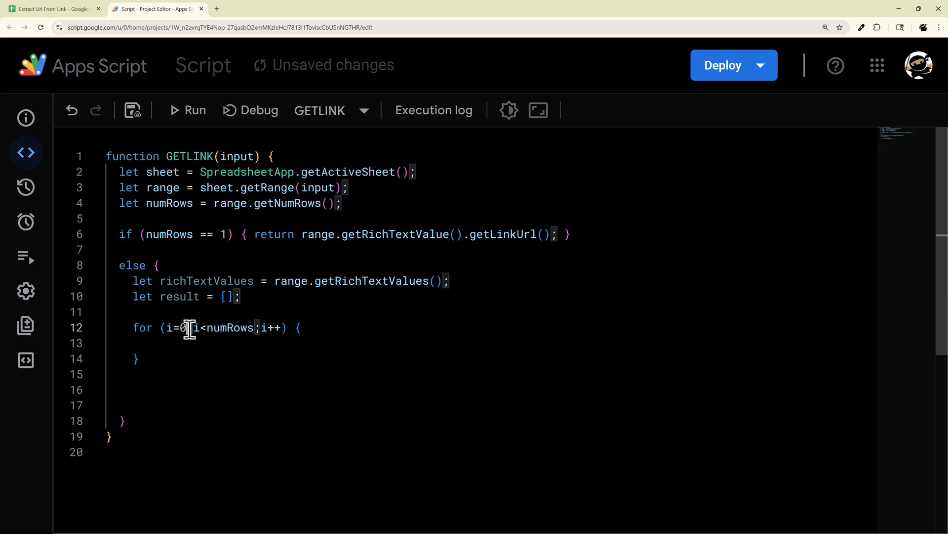
{"action": "double_click", "coordinate": [215, 327]}
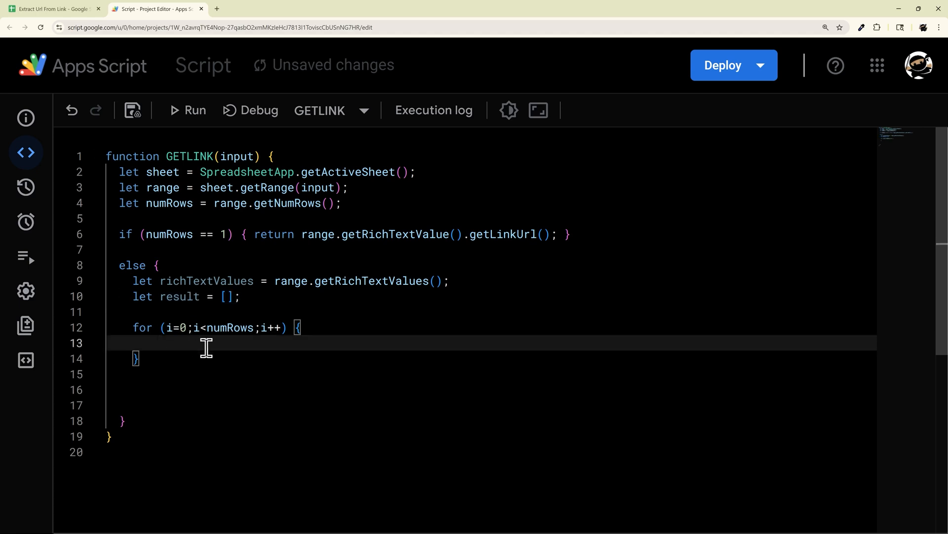
{"action": "mouse_move", "coordinate": [240, 373]}
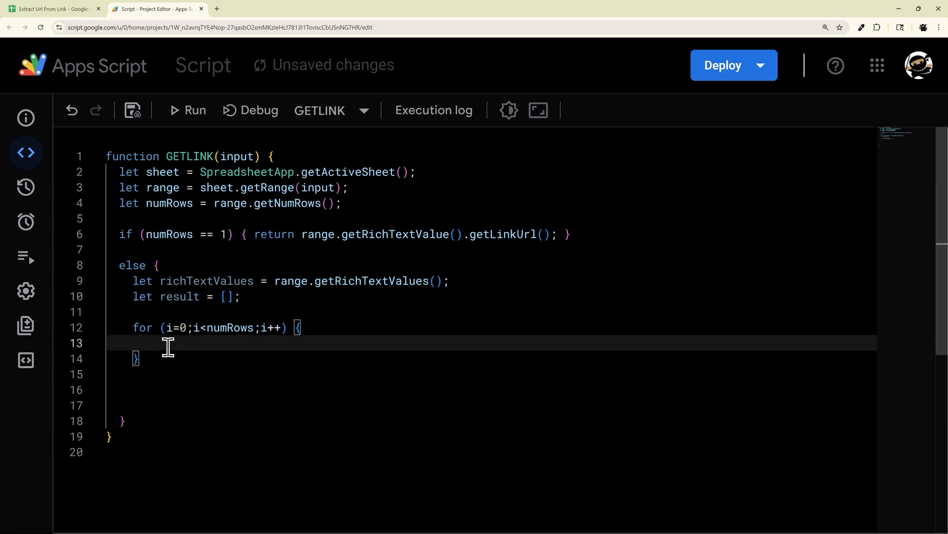
Start the loop's result.push call, autocompleting the richTextValues variable
{"action": "type", "text": "results."}
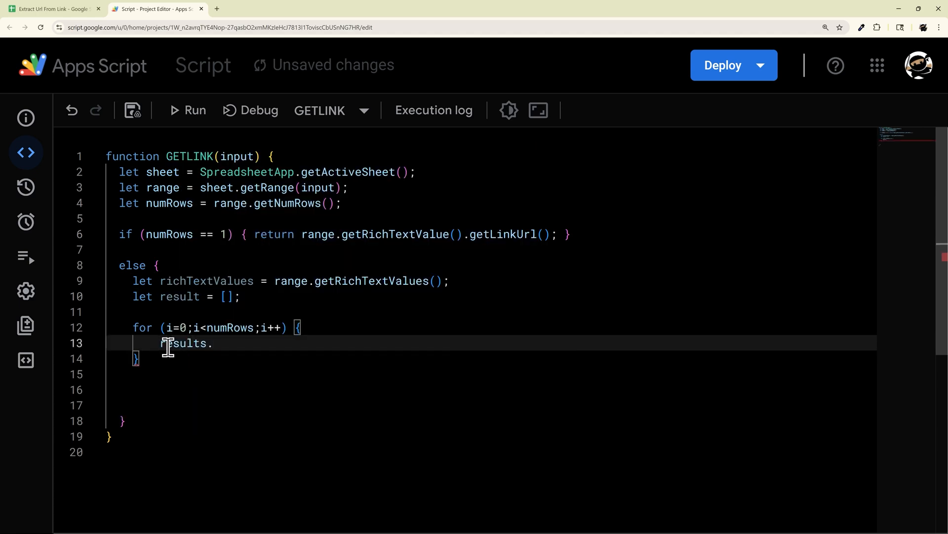
{"action": "type", "text": "push(["}
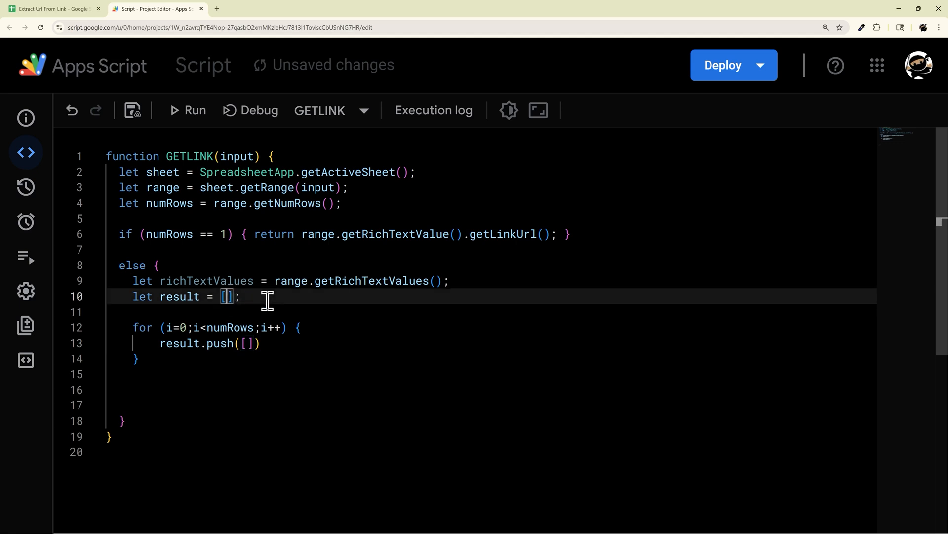
{"action": "type", "text": "row1],[row]"}
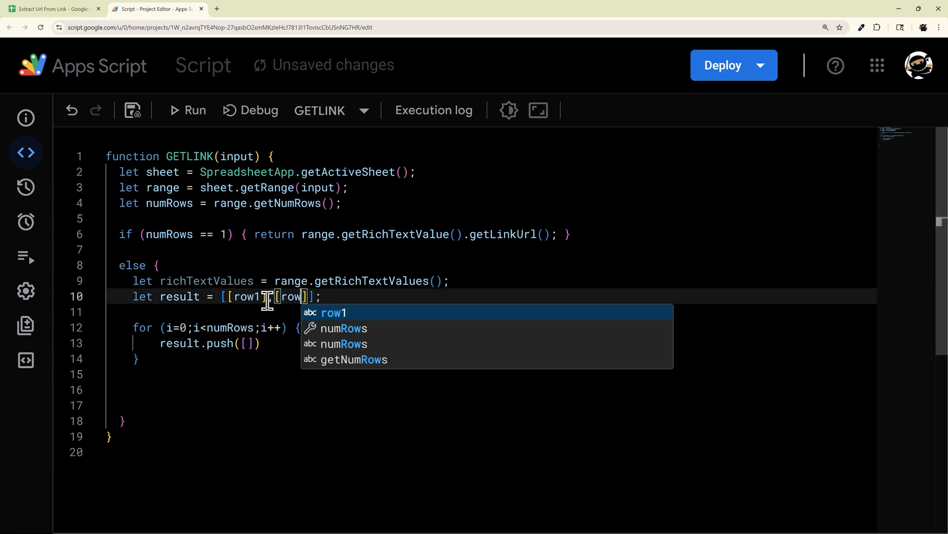
{"action": "type", "text": "2"}
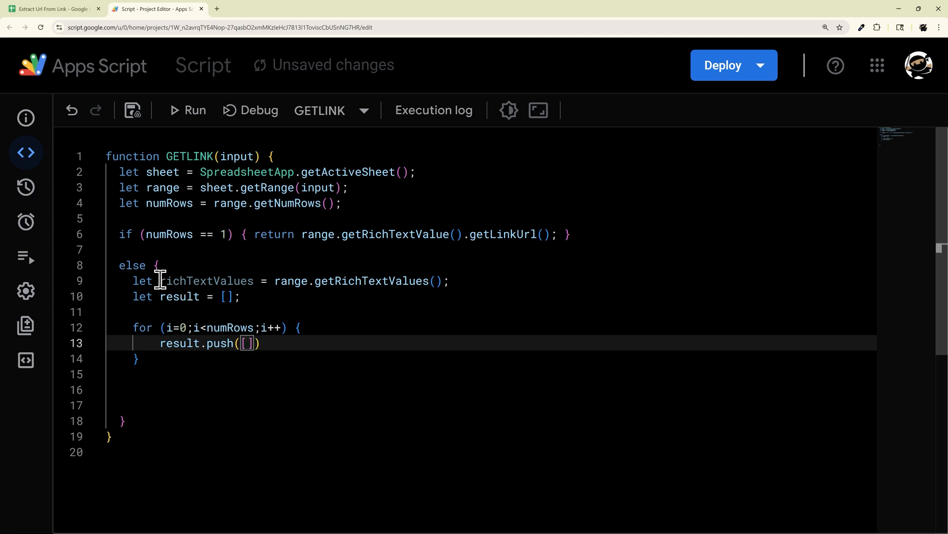
{"action": "double_click", "coordinate": [207, 280]}
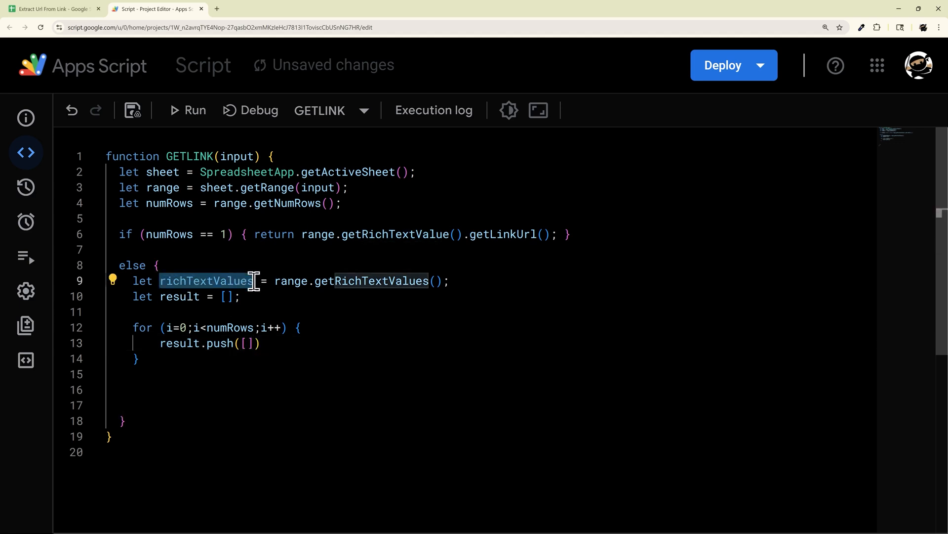
{"action": "type", "text": "ric"}
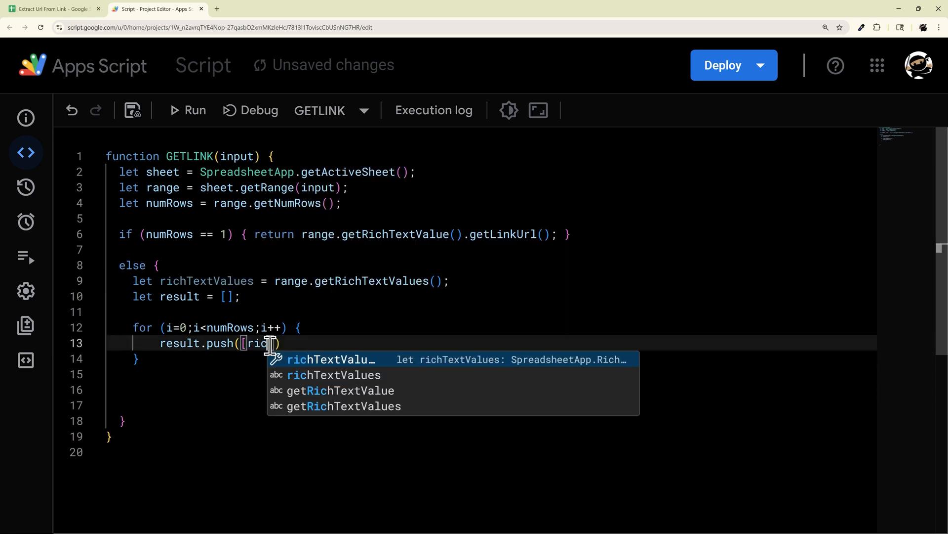
{"action": "key", "text": "Tab"}
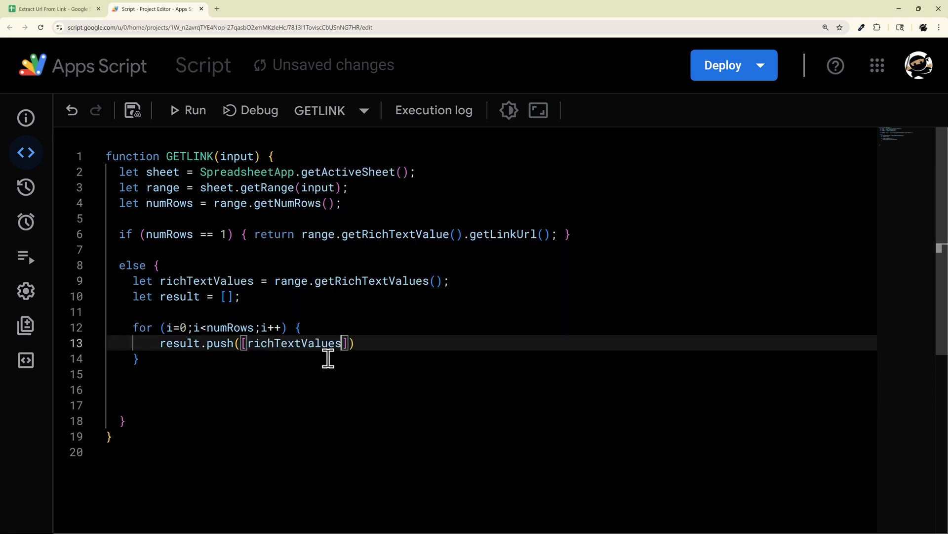
Finish pushing [richTextValues[i][0].getLinkUrl()], add return result;, and save the script
{"action": "type", "text": "[]"}
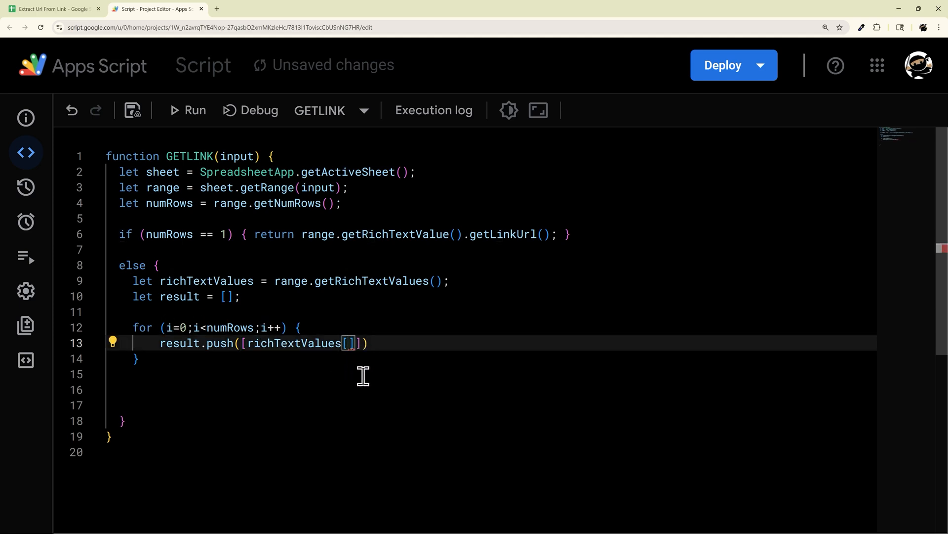
{"action": "type", "text": "i]["}
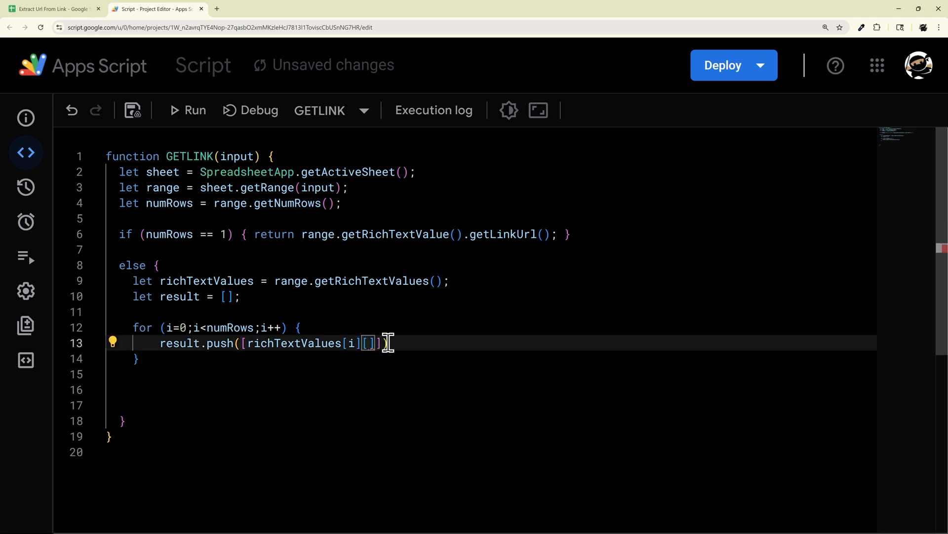
{"action": "type", "text": "0"}
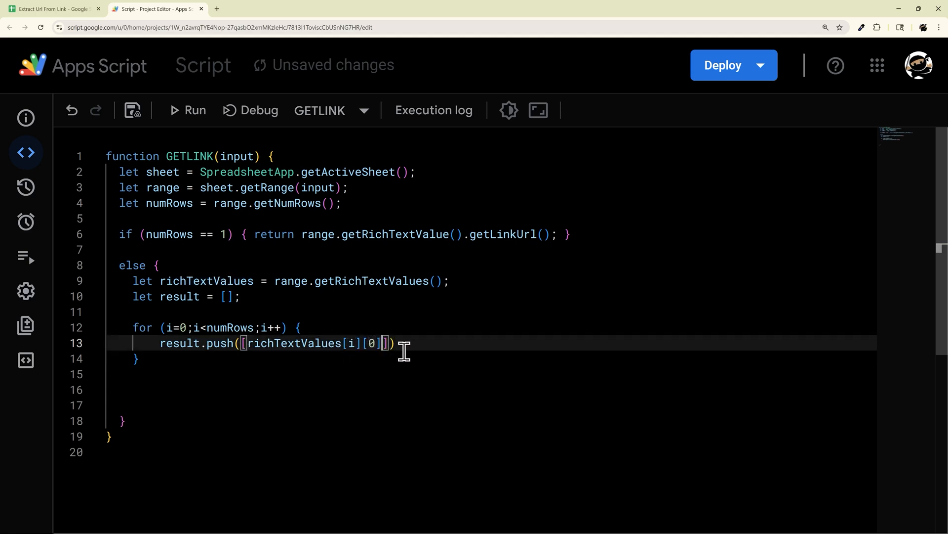
{"action": "type", "text": ".getLinkUrl("}
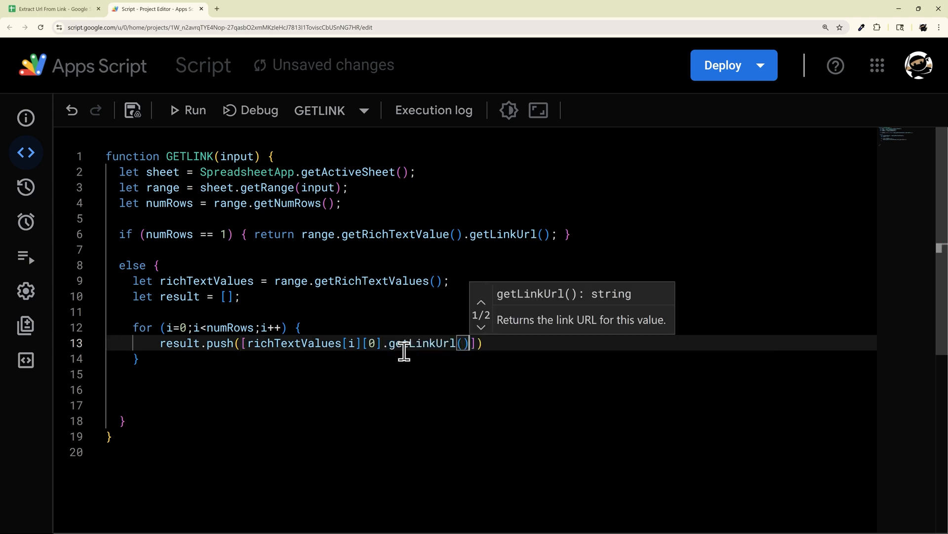
{"action": "type", "text": ";"}
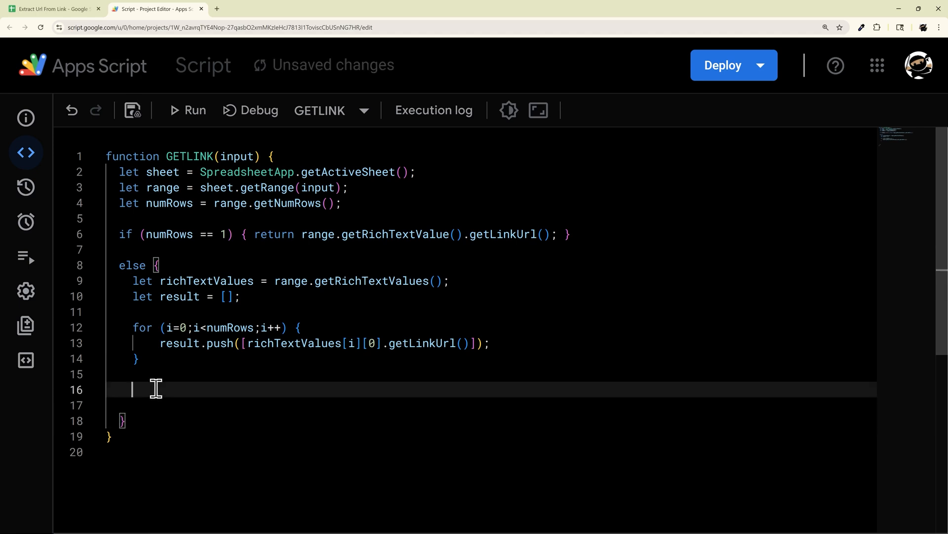
{"action": "type", "text": "return result;"}
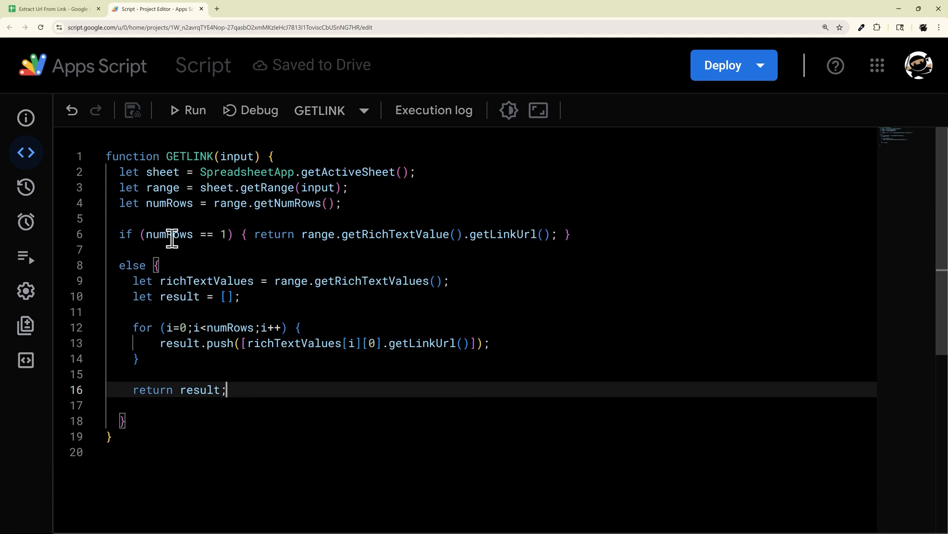
Check C2's =GETLINK("B2:B16") results in the URL column, then return to the script
{"action": "left_click", "coordinate": [51, 9]}
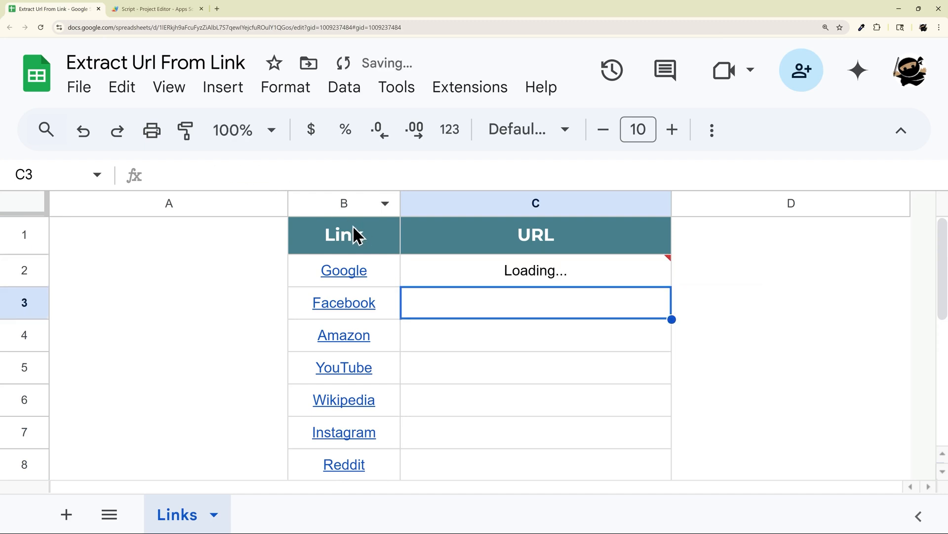
{"action": "left_click", "coordinate": [534, 270]}
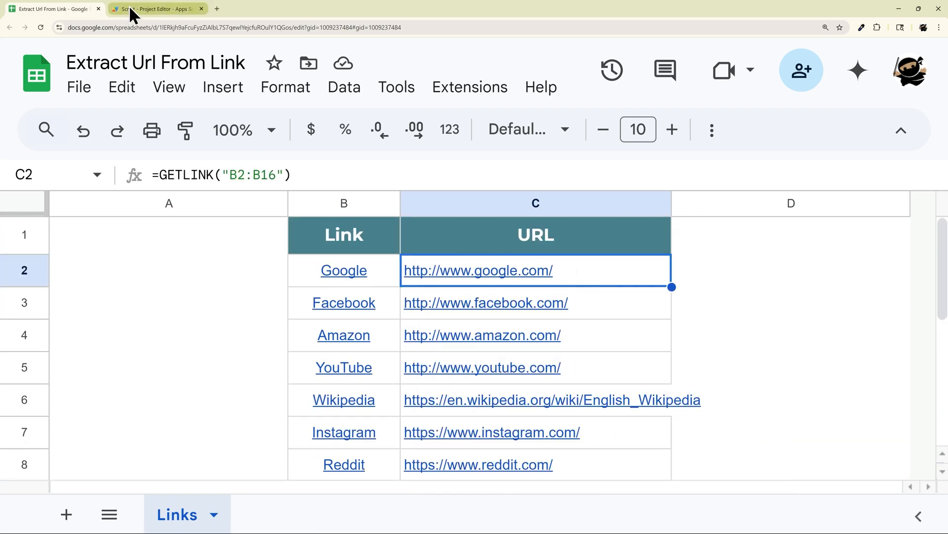
{"action": "left_click", "coordinate": [154, 9]}
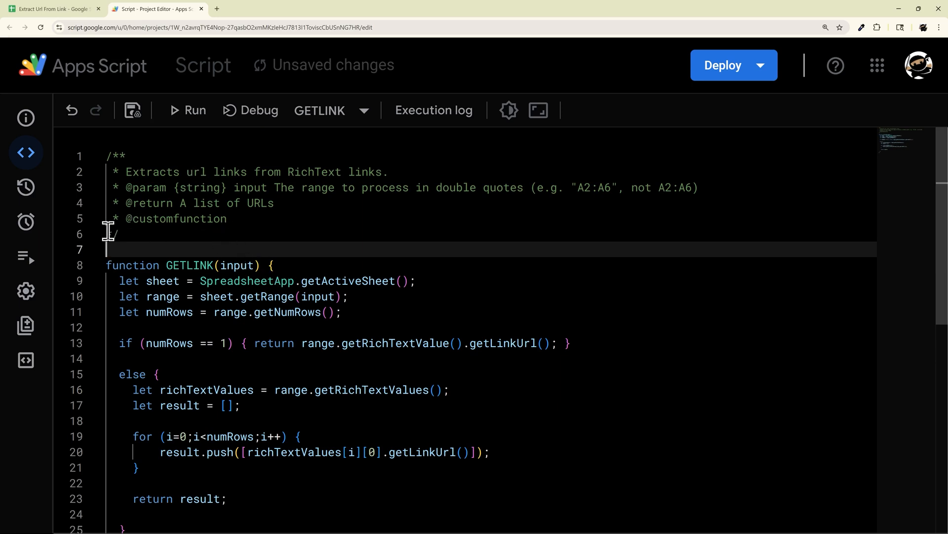
Save the JSDoc comment and retype =GETLINK in C2 to show its help card
{"action": "left_click", "coordinate": [51, 8]}
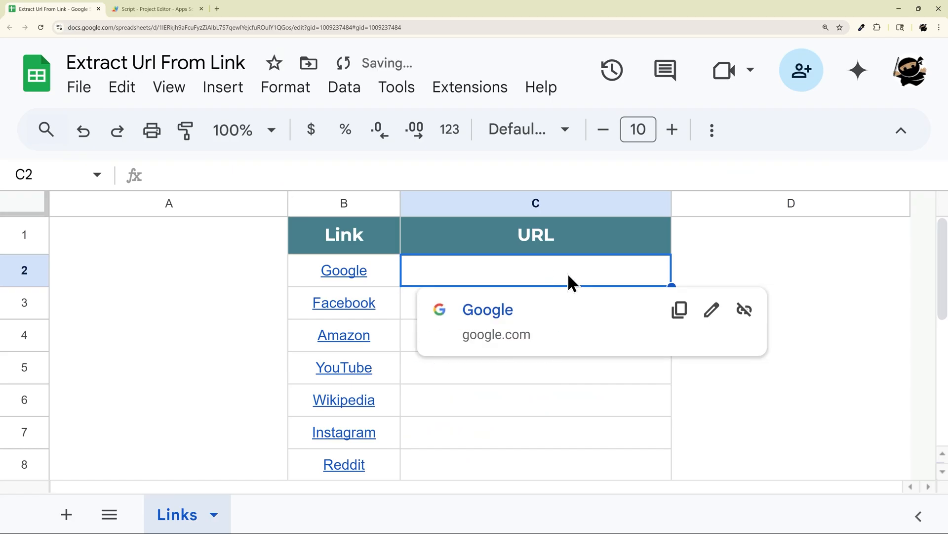
{"action": "type", "text": "=GET"}
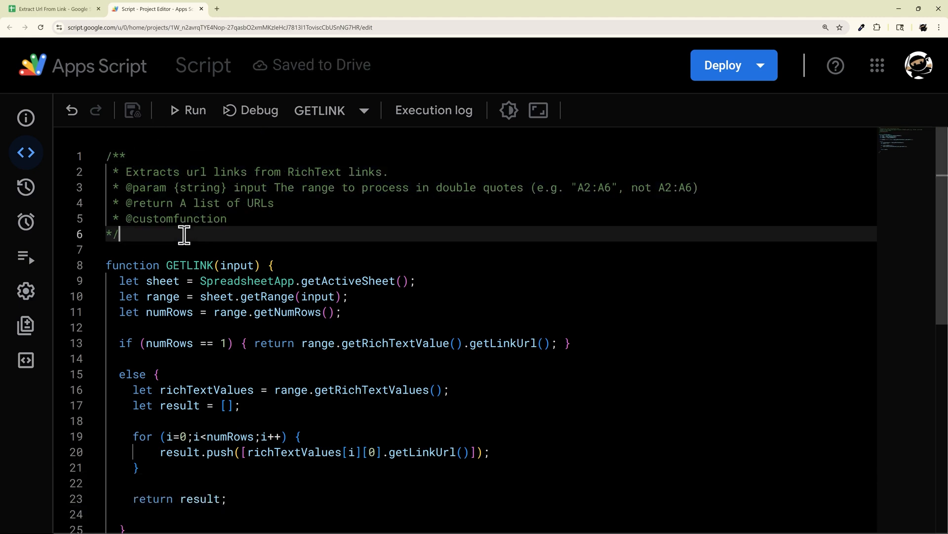
{"action": "left_click", "coordinate": [51, 9]}
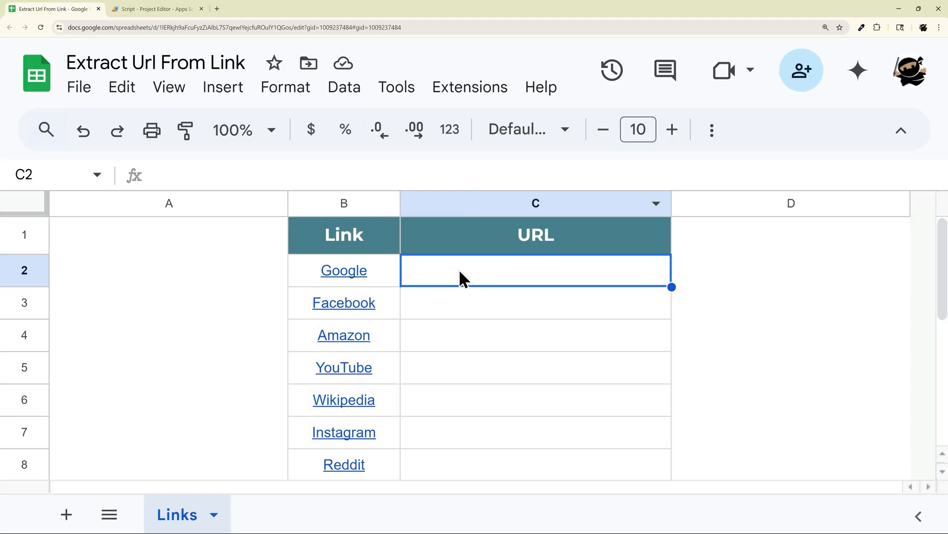
{"action": "type", "text": "=sum("}
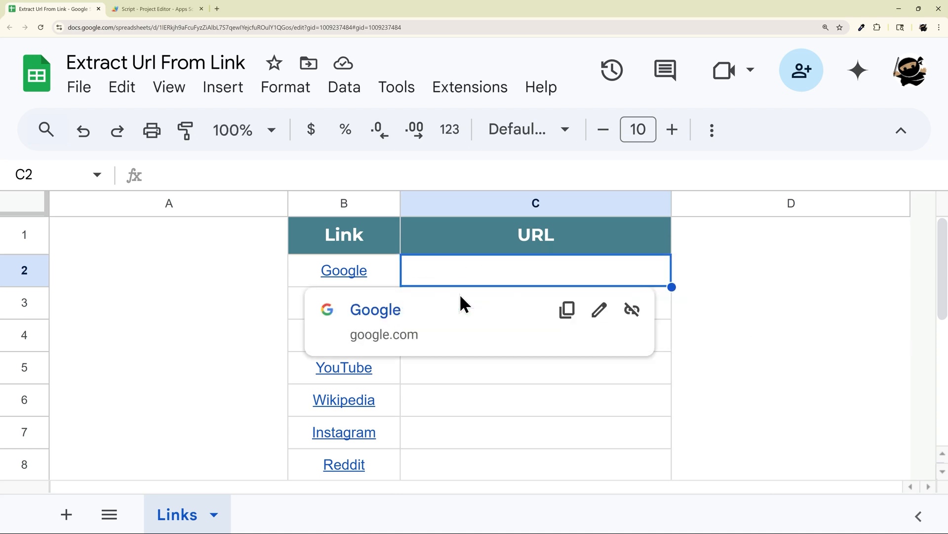
{"action": "type", "text": "=GETLINK("}
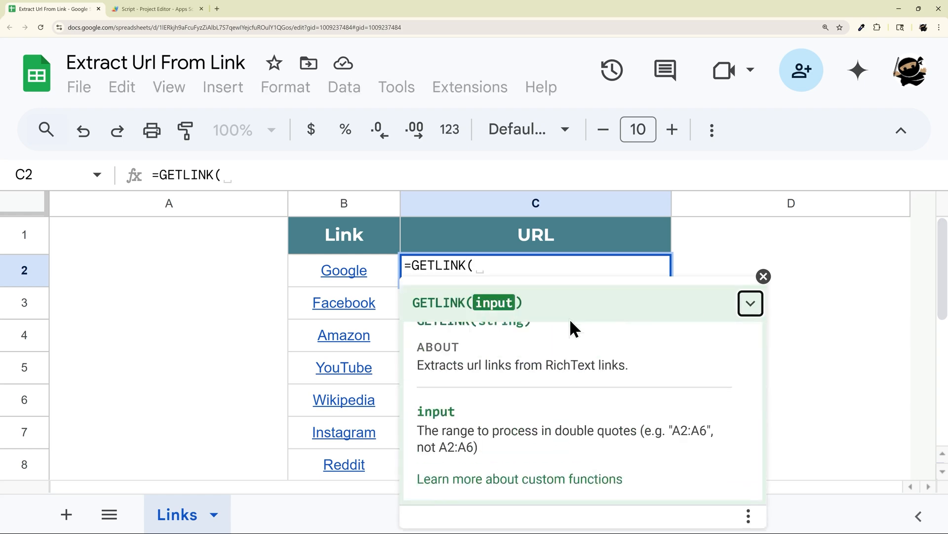
Expand and dismiss the GETLINK help, then complete =GETLINK("B2:B16") in C2
{"action": "left_click", "coordinate": [750, 303]}
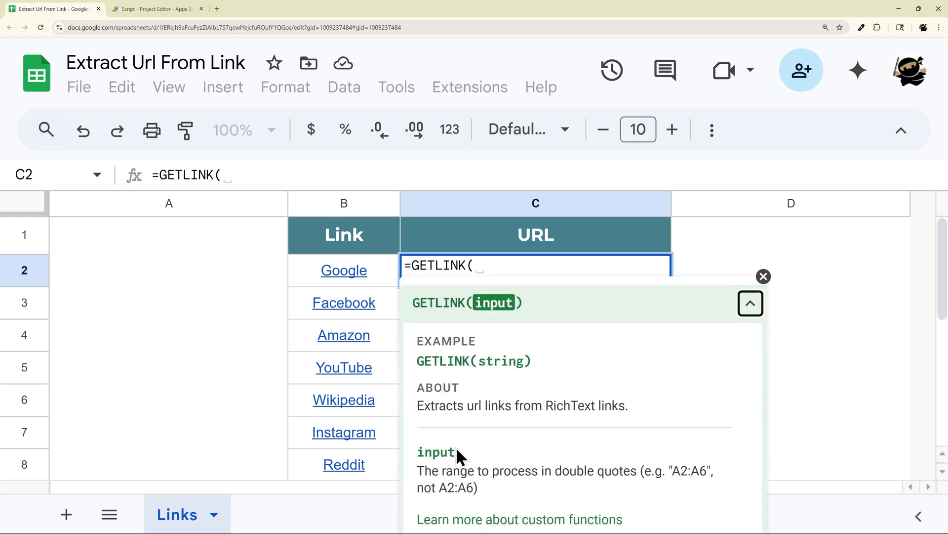
{"action": "left_click_drag", "start_coordinate": [418, 471], "coordinate": [477, 488]}
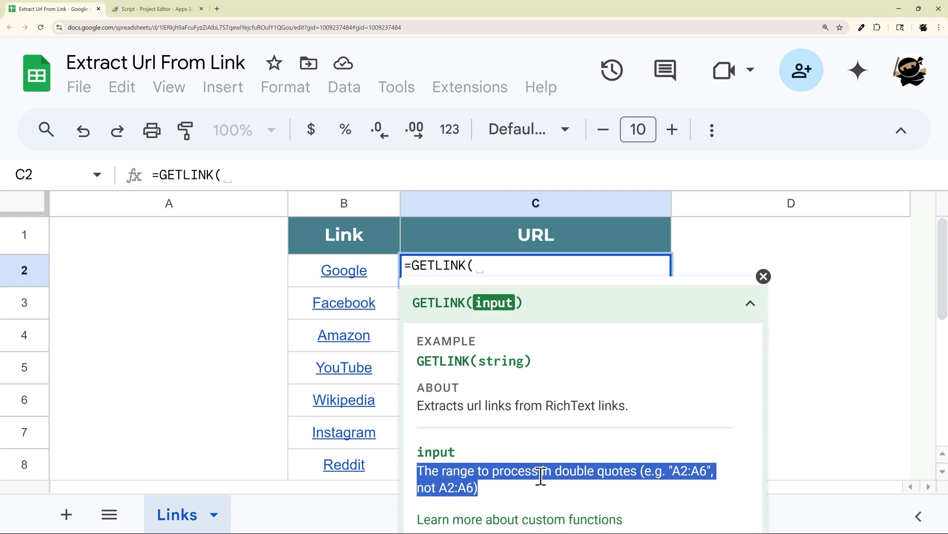
{"action": "left_click", "coordinate": [762, 277]}
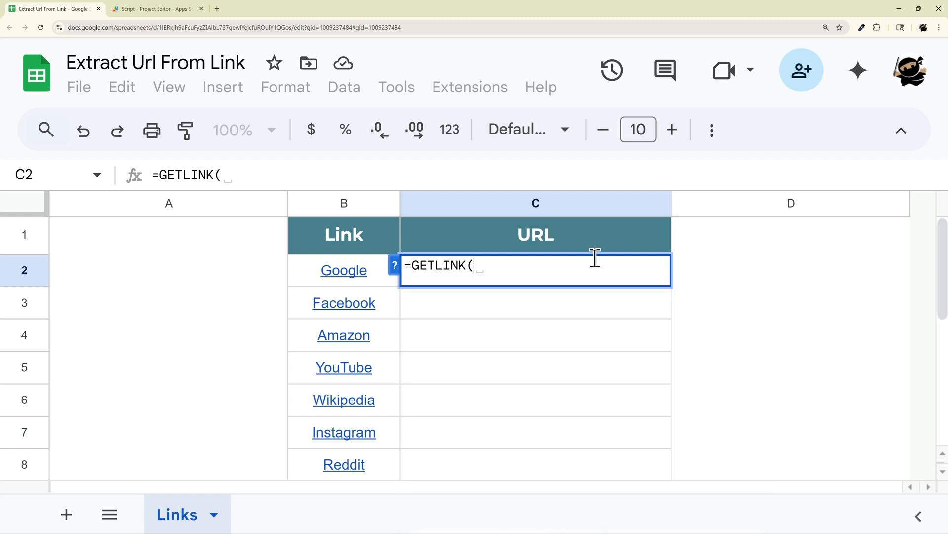
{"action": "type", "text": "\"B2:B16\")"}
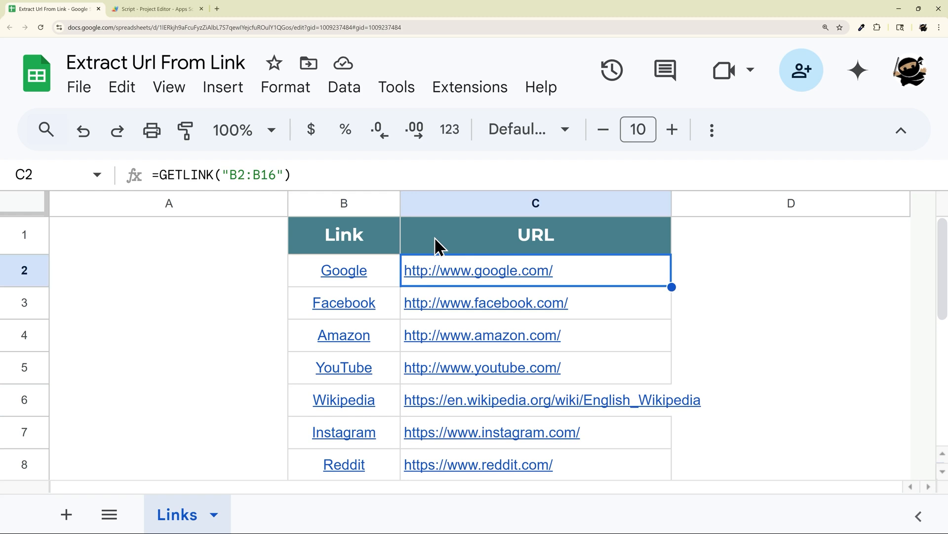
{"action": "mouse_move", "coordinate": [432, 240]}
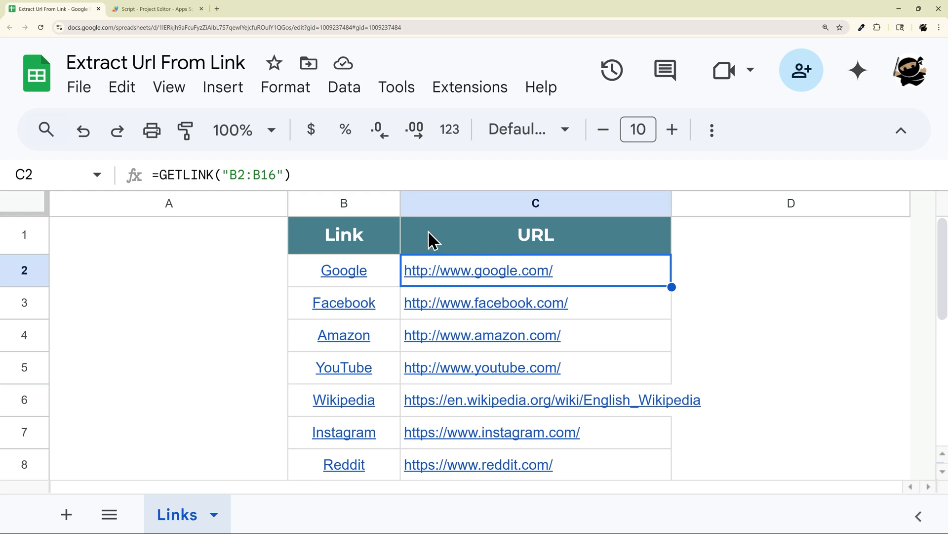